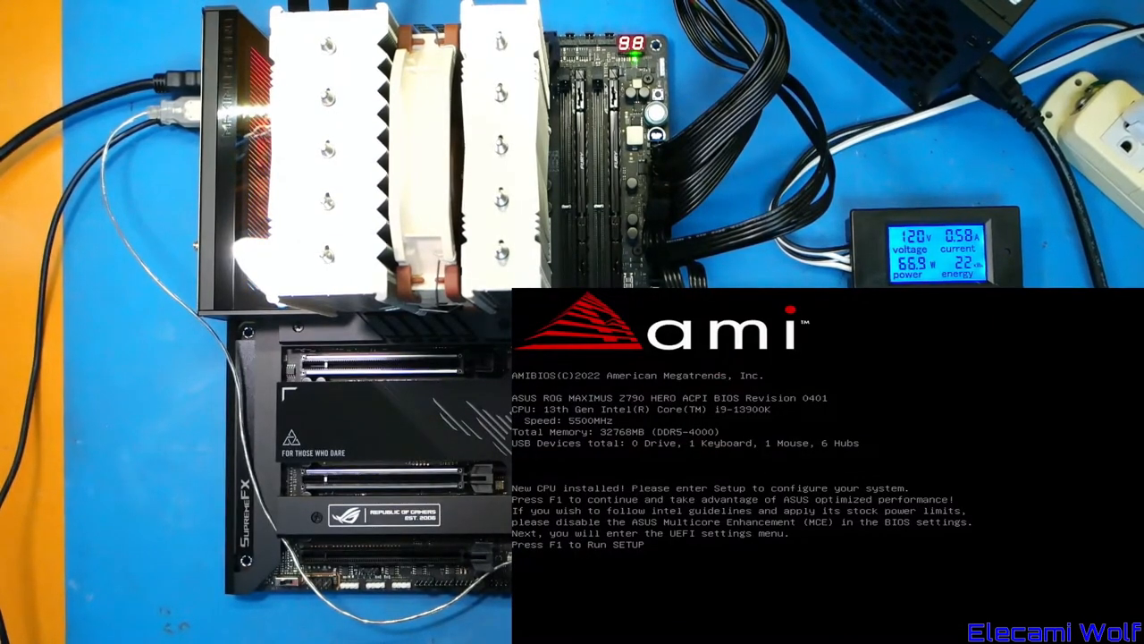
Enter BIOS setup with F1, browse Main, Advanced and Extreme Tweaker, then open System Agent Configuration.
{"action": "key", "text": "f1"}
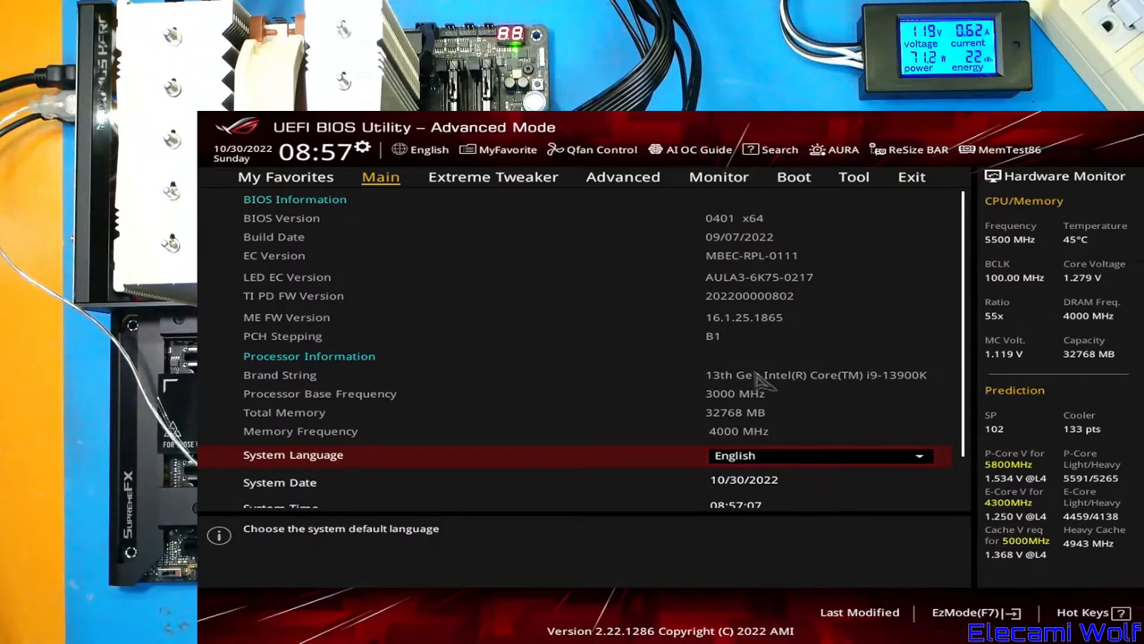
{"action": "mouse_move", "coordinate": [621, 303]}
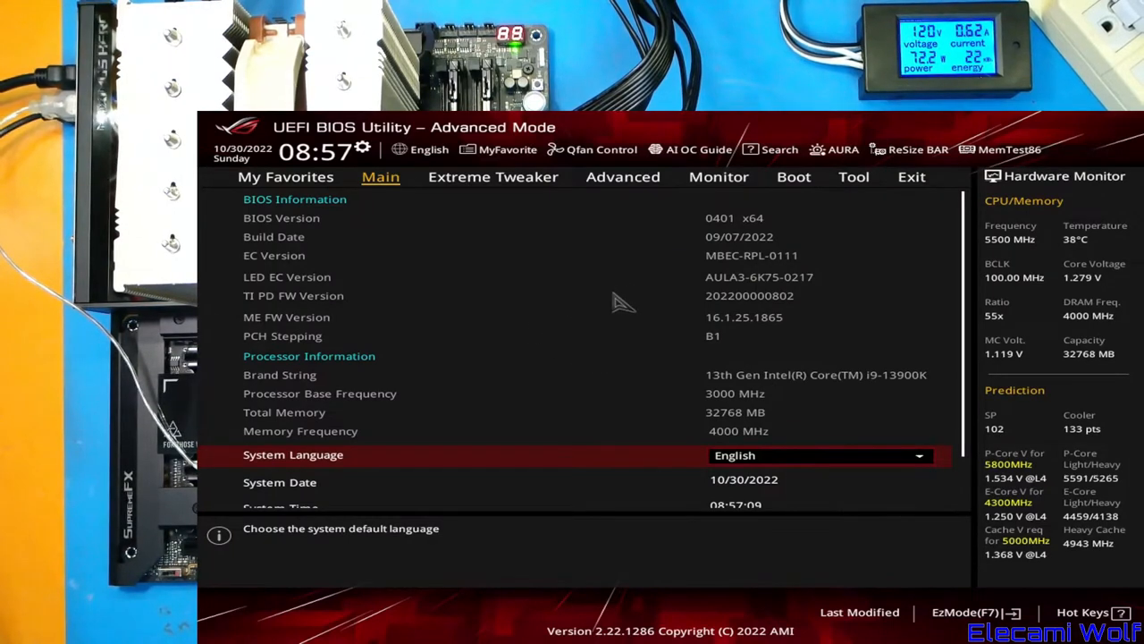
{"action": "mouse_move", "coordinate": [596, 535]}
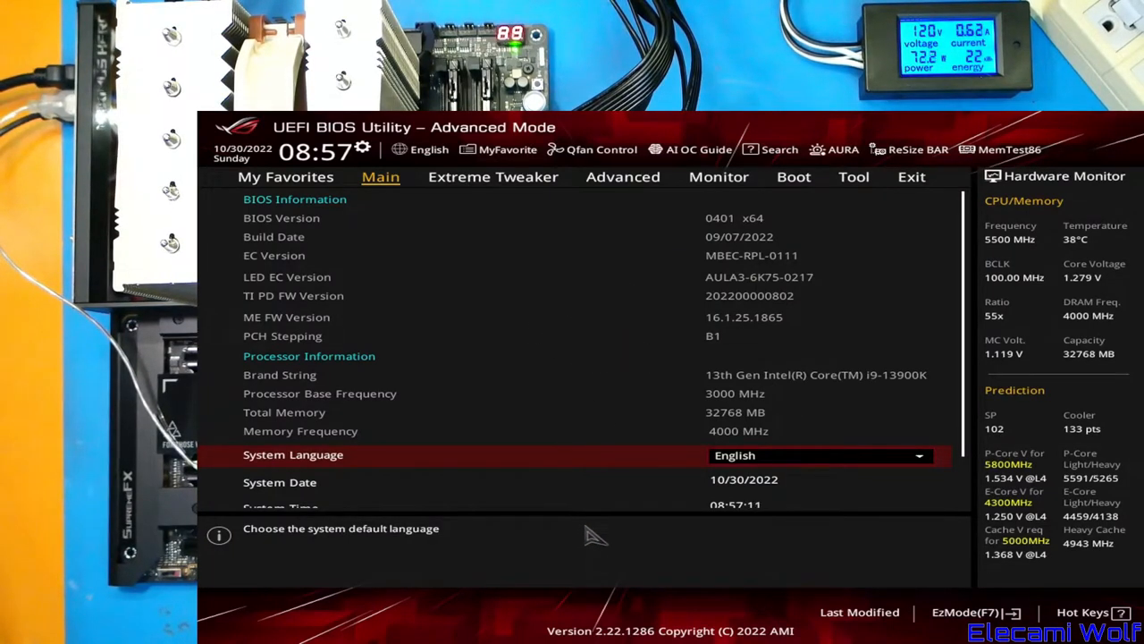
{"action": "mouse_move", "coordinate": [657, 443]}
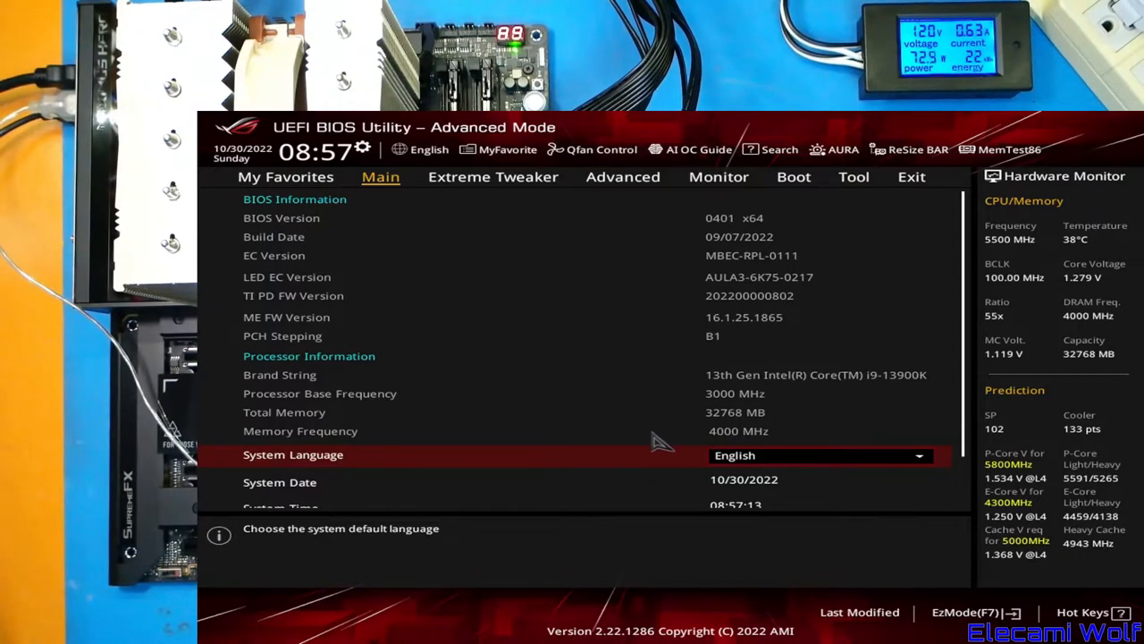
{"action": "left_click", "coordinate": [622, 176]}
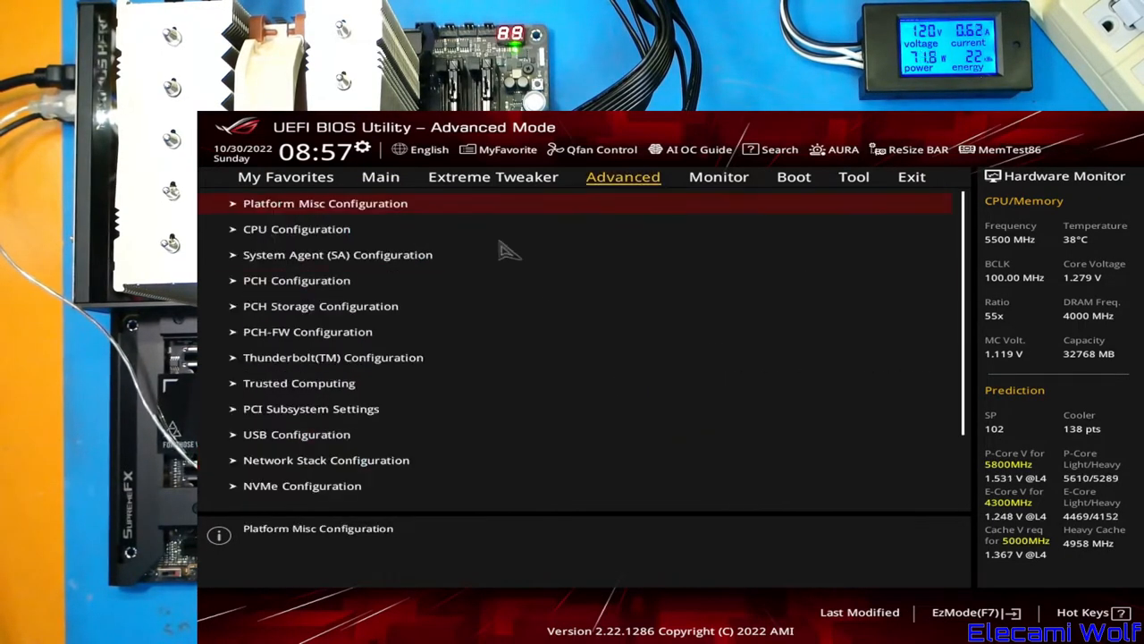
{"action": "left_click", "coordinate": [380, 176]}
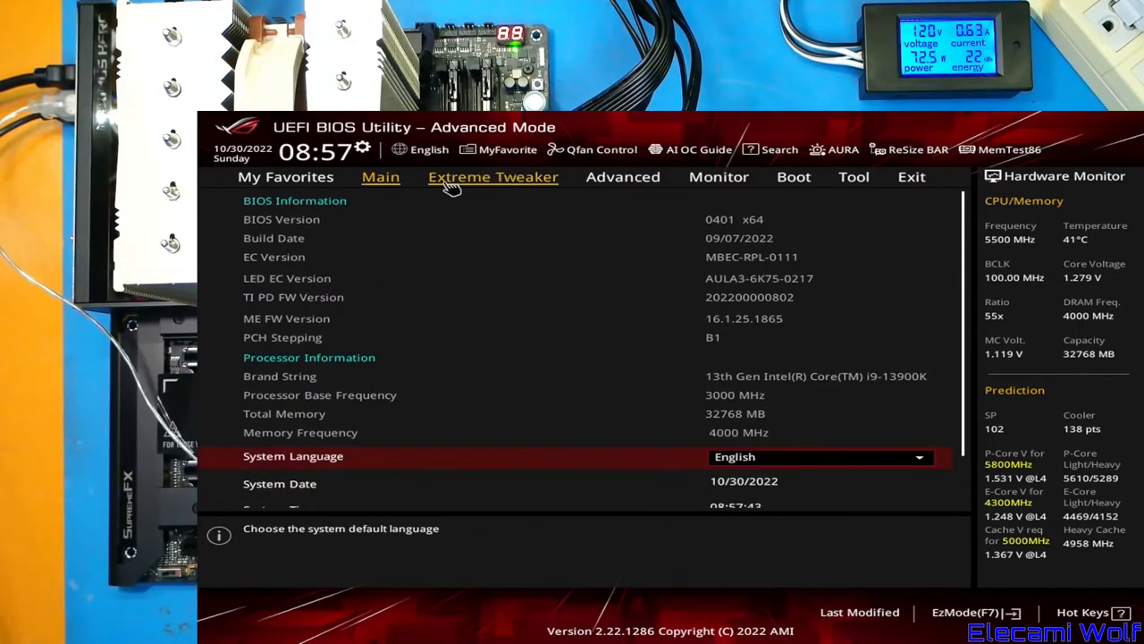
{"action": "left_click", "coordinate": [493, 176]}
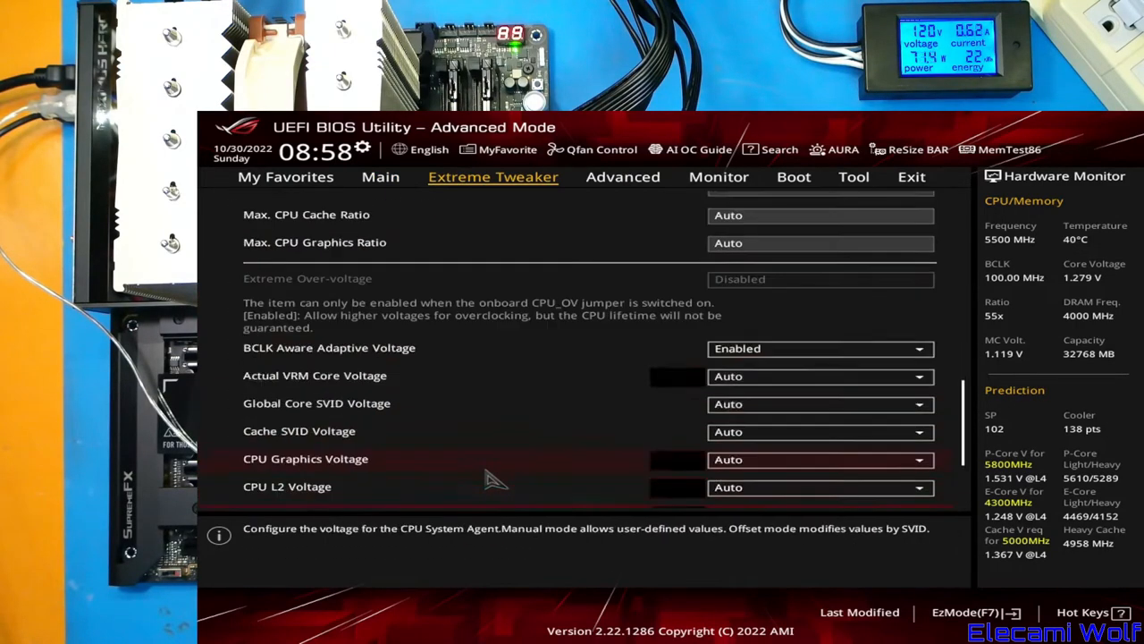
{"action": "left_click", "coordinate": [623, 176]}
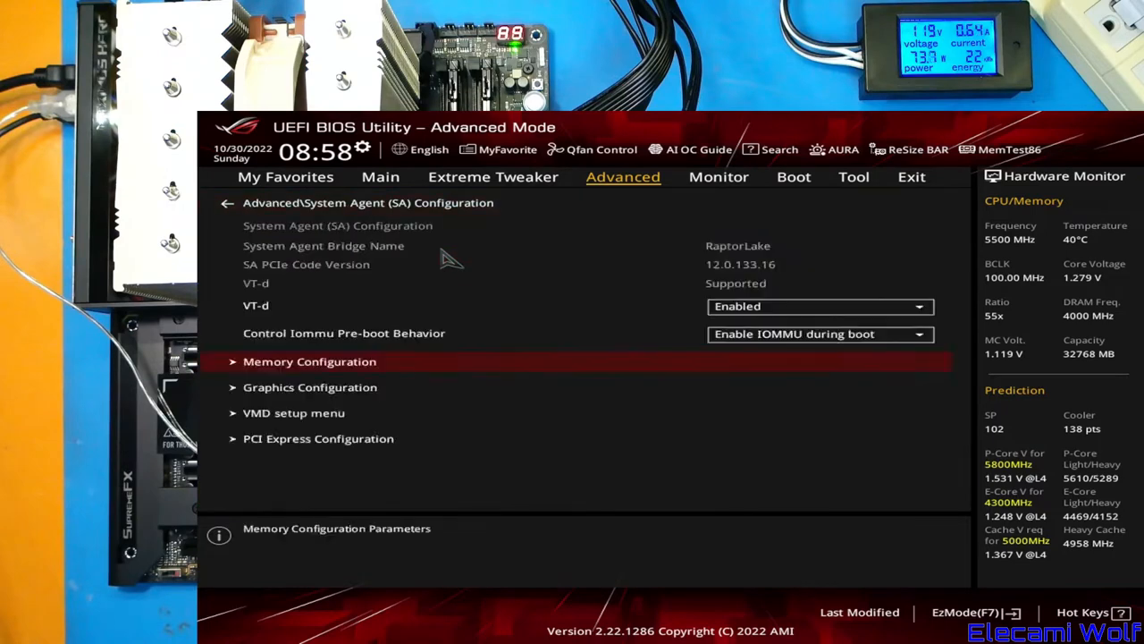
Review the Thunderbolt(TM) Configuration options, then return to the Advanced page list.
{"action": "left_click", "coordinate": [319, 438]}
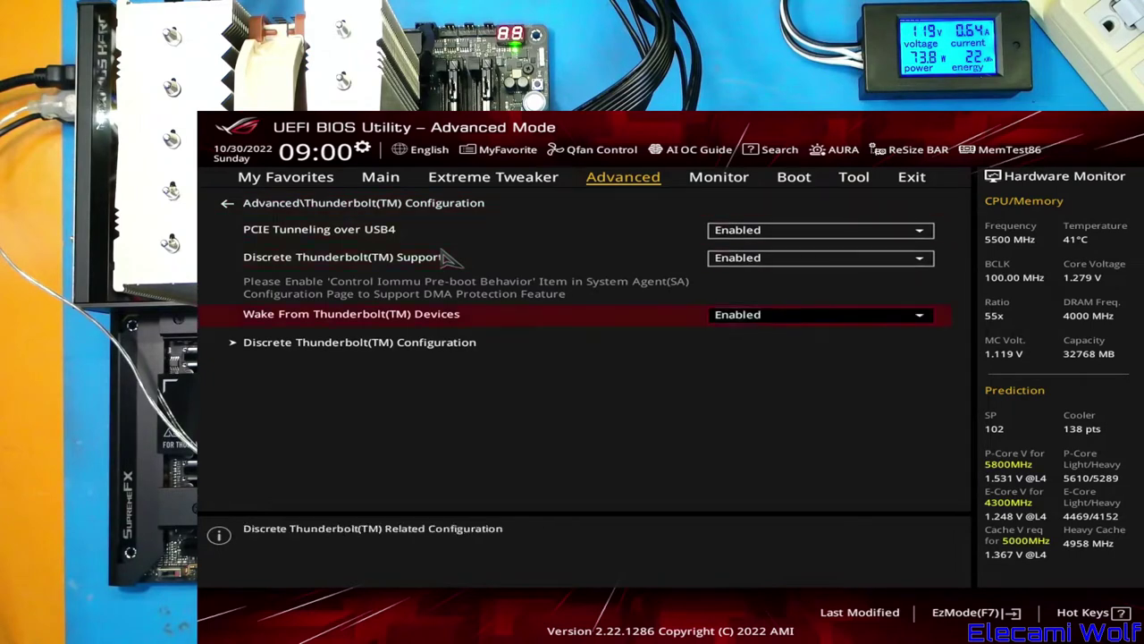
{"action": "left_click", "coordinate": [359, 342]}
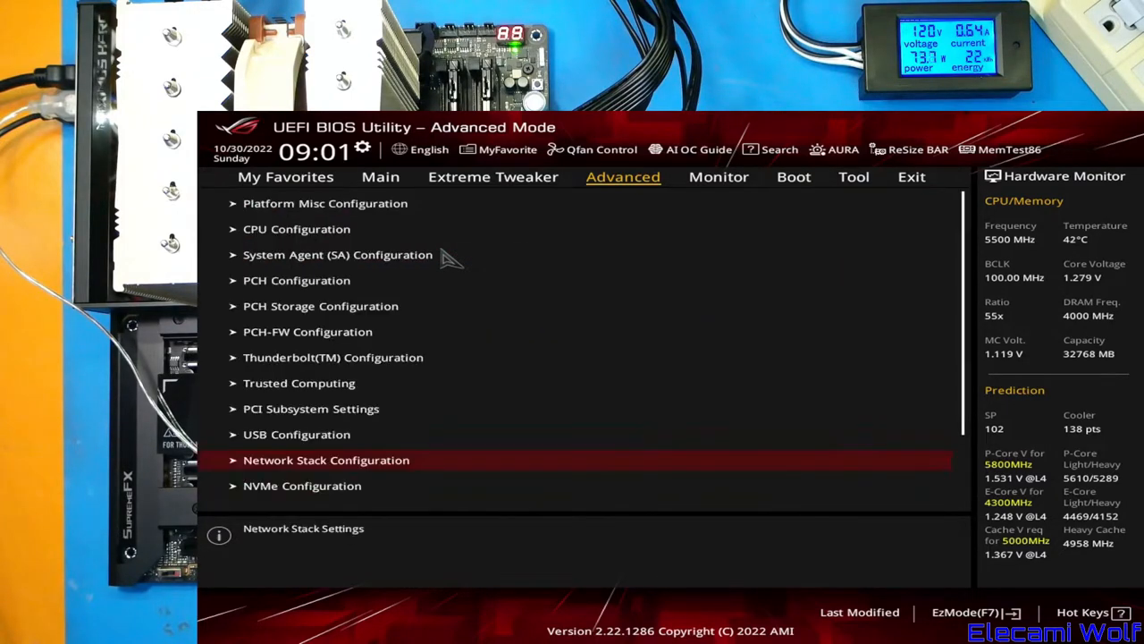
Check the Connectivity mode and Boot Logo Display settings in Onboard Devices Configuration.
{"action": "scroll", "scroll_direction": "down", "scroll_amount": 3}
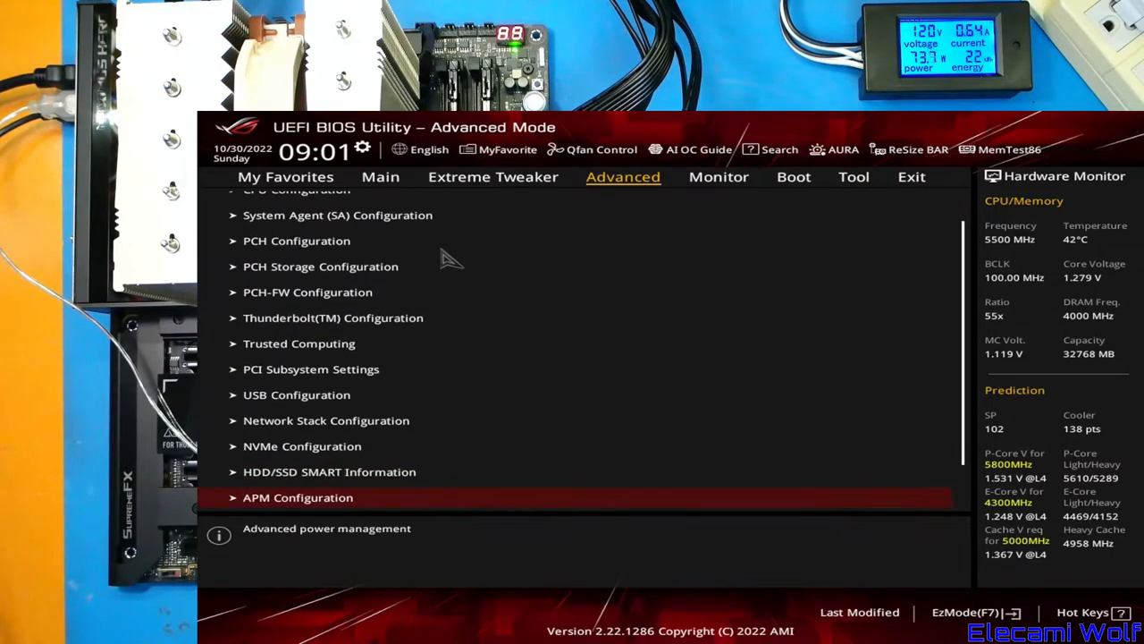
{"action": "left_click", "coordinate": [298, 497]}
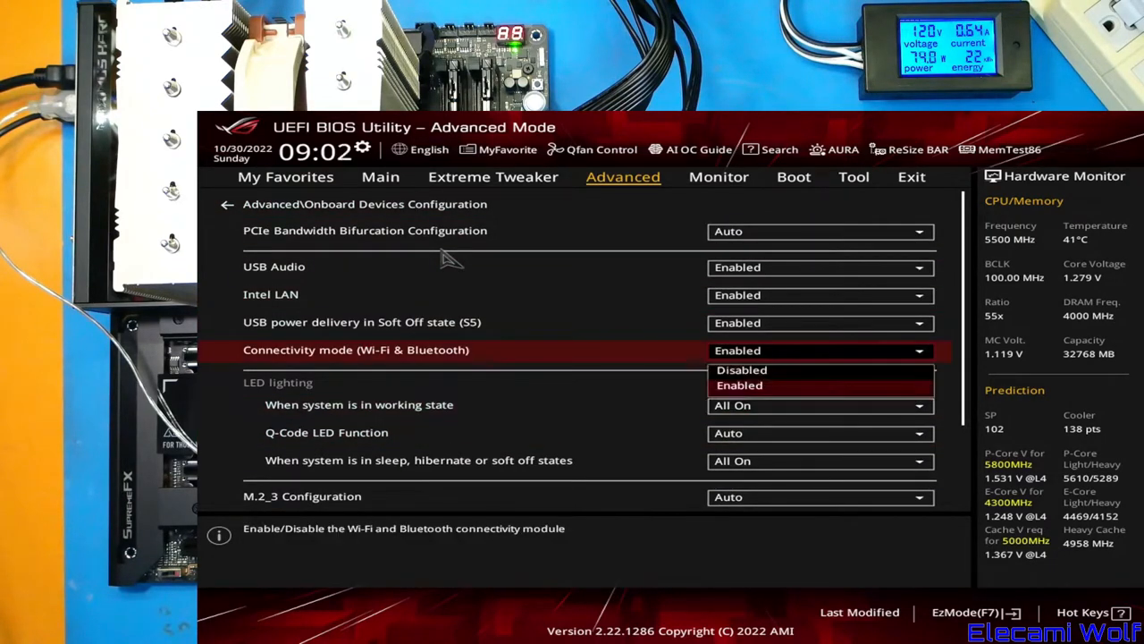
{"action": "left_click", "coordinate": [741, 369]}
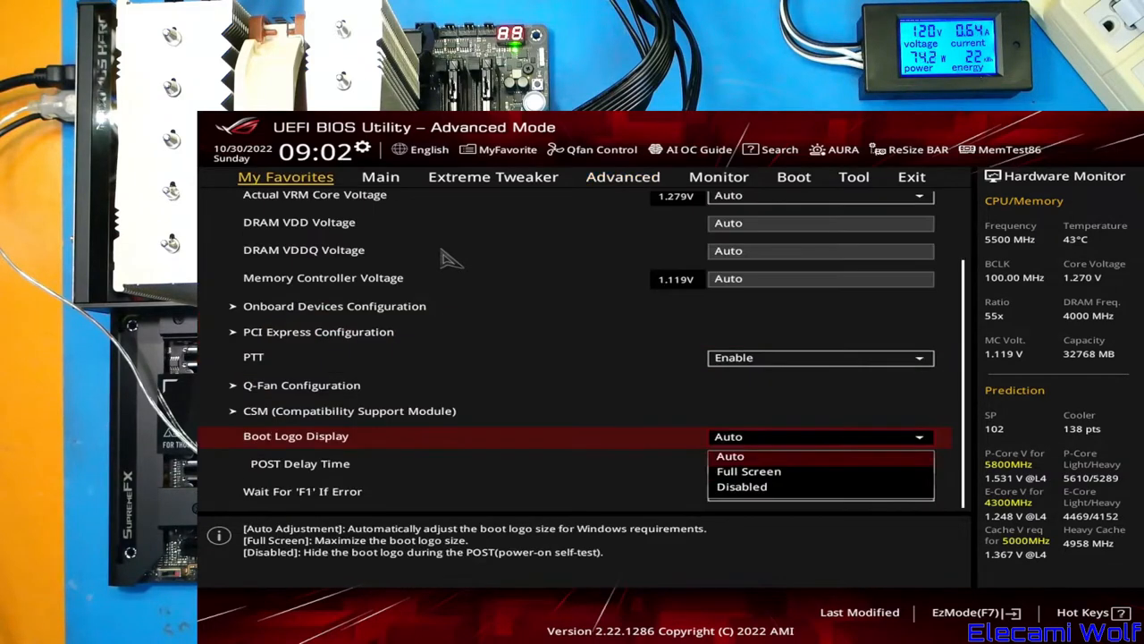
{"action": "left_click", "coordinate": [741, 486]}
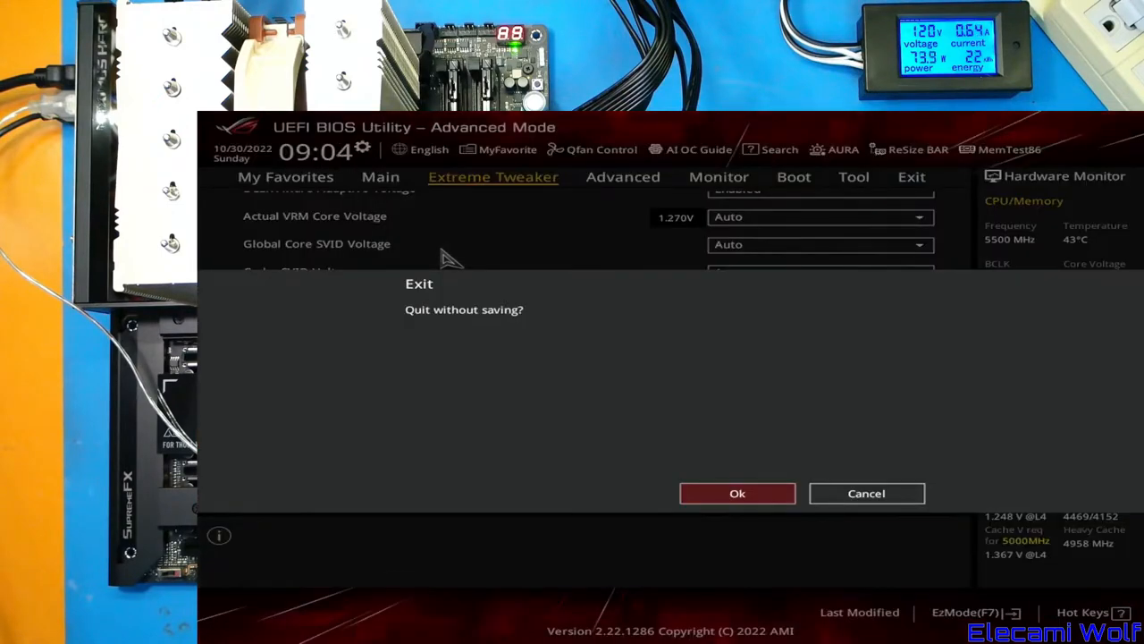
Confirm quitting setup without saving and let Windows boot to the desktop.
{"action": "left_click", "coordinate": [865, 492]}
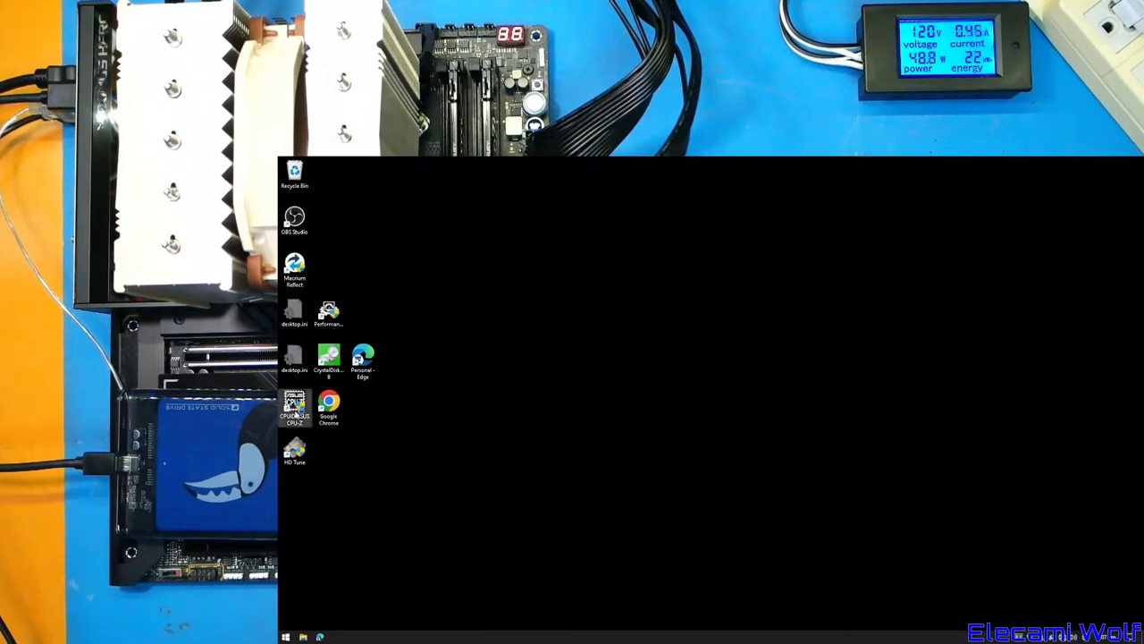
Launch CPU-Z, view Mainboard and Memory details, and run the i9-13900K CPU benchmark.
{"action": "double_click", "coordinate": [294, 407]}
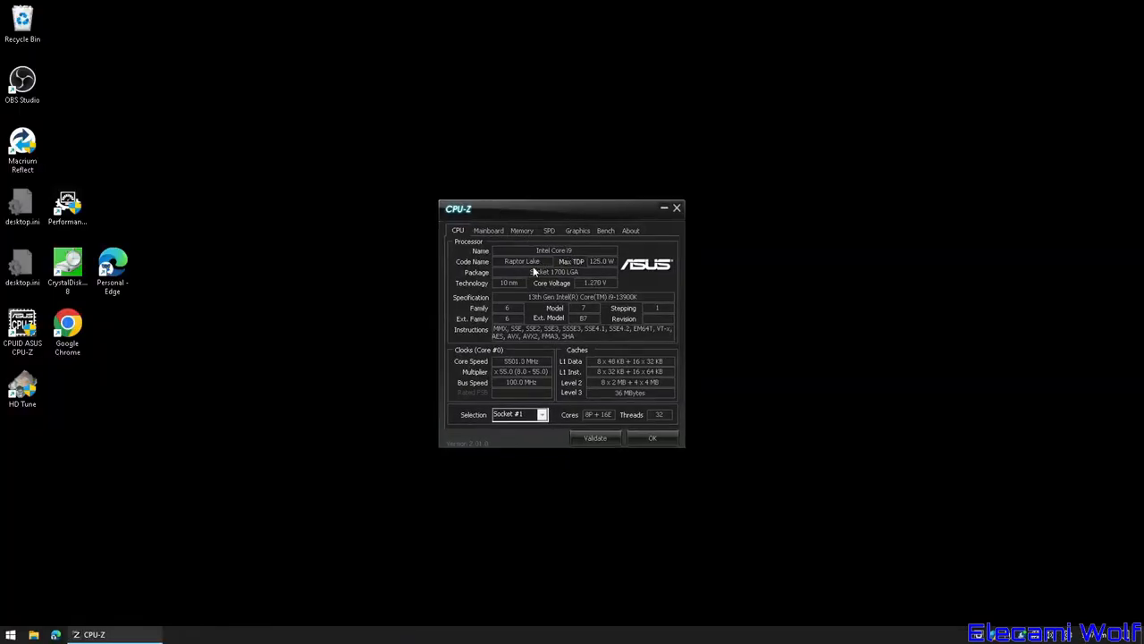
{"action": "mouse_move", "coordinate": [596, 278]}
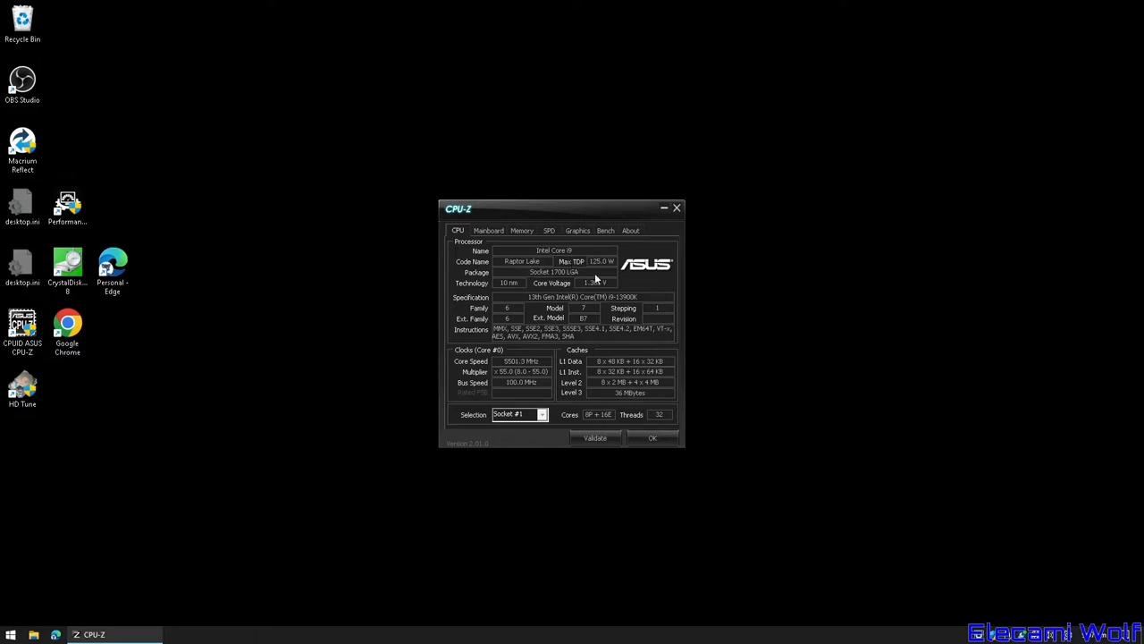
{"action": "left_click", "coordinate": [488, 231]}
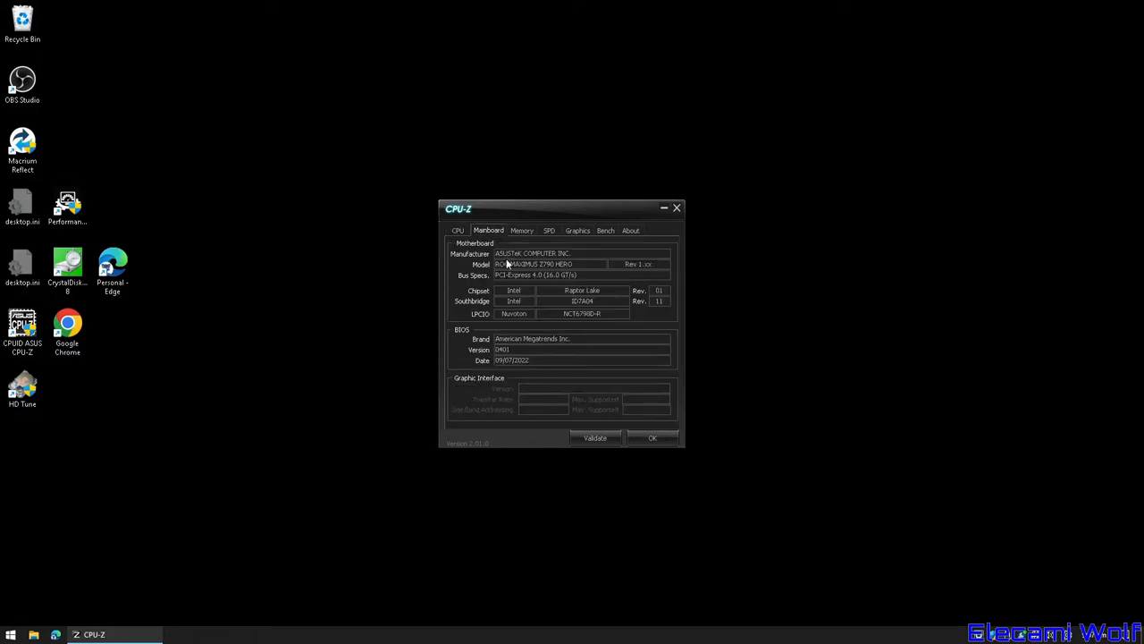
{"action": "left_click", "coordinate": [522, 231]}
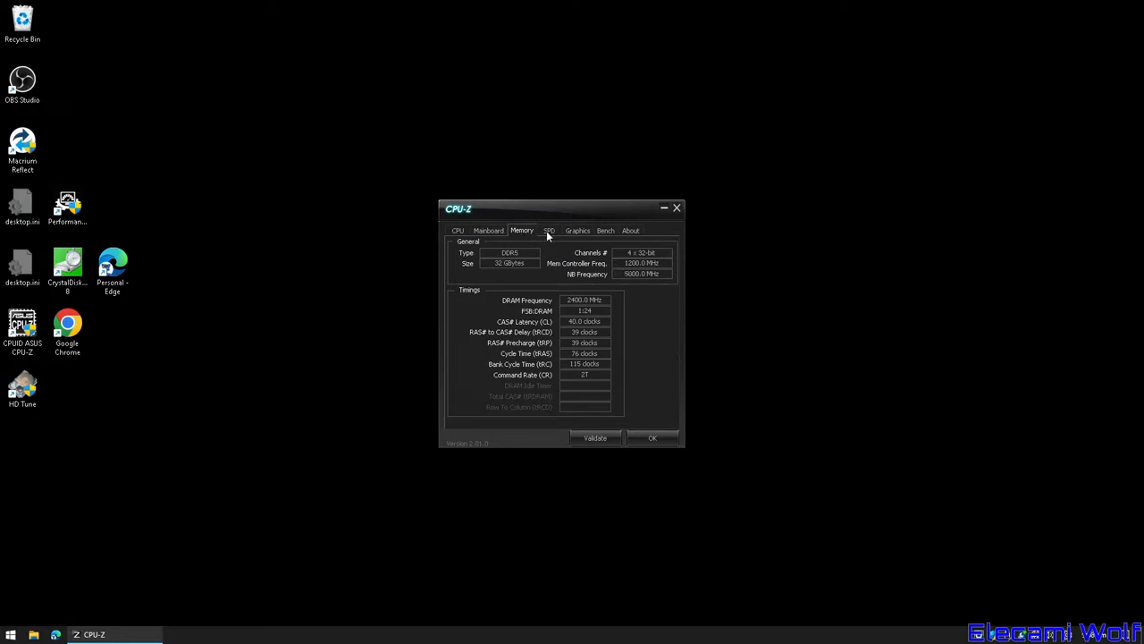
{"action": "left_click", "coordinate": [605, 230]}
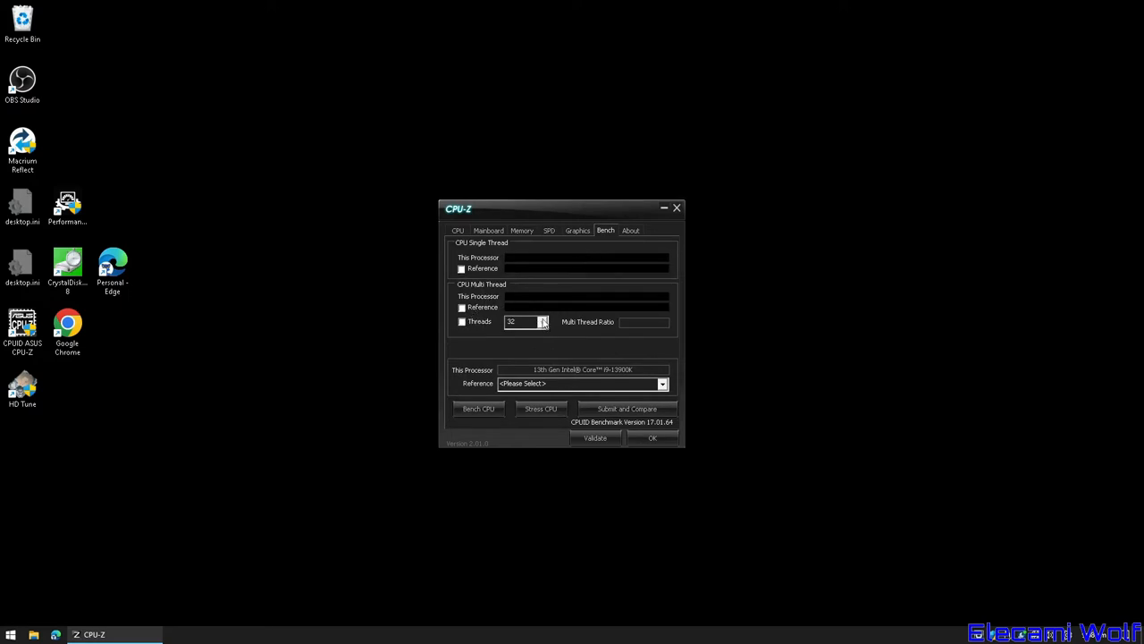
{"action": "left_click", "coordinate": [477, 409]}
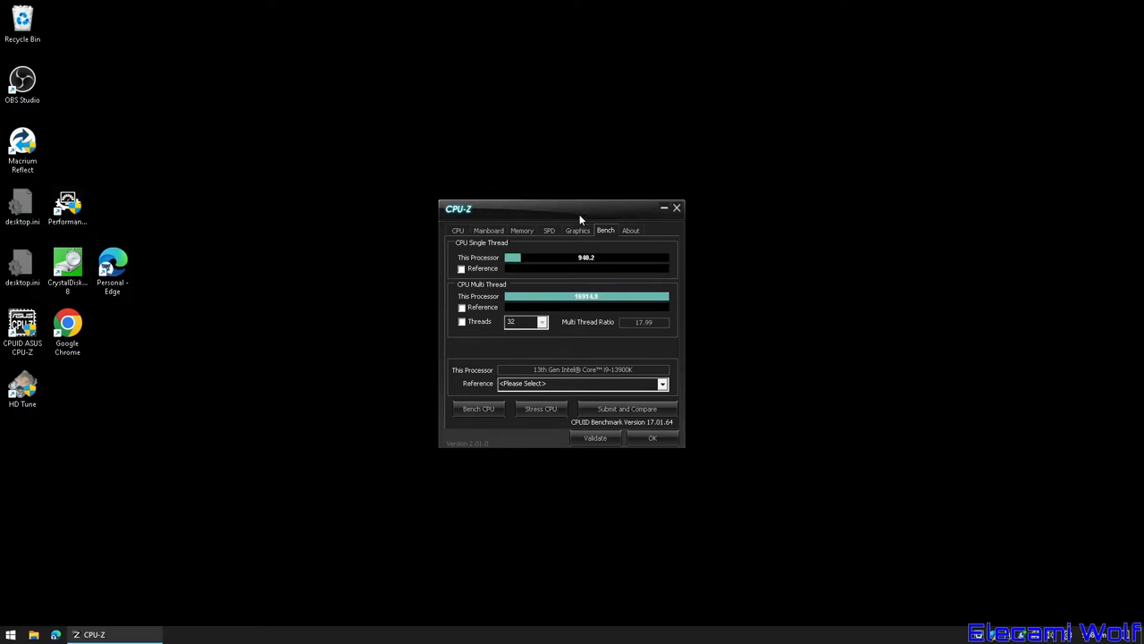
{"action": "left_click_drag", "start_coordinate": [580, 219], "coordinate": [480, 225]}
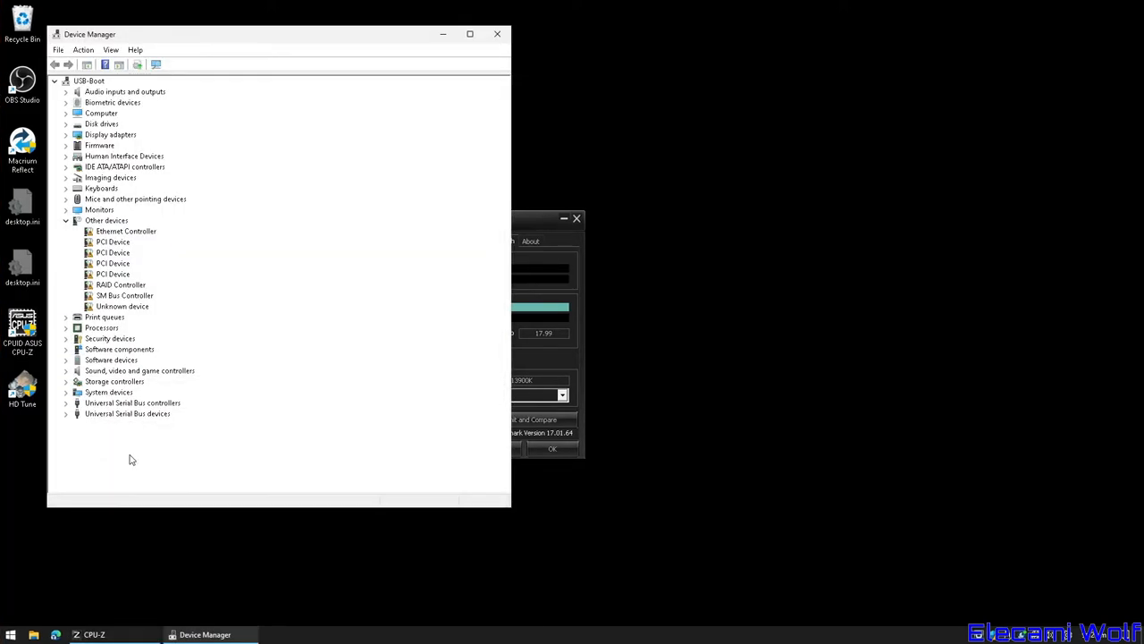
{"action": "mouse_move", "coordinate": [254, 352]}
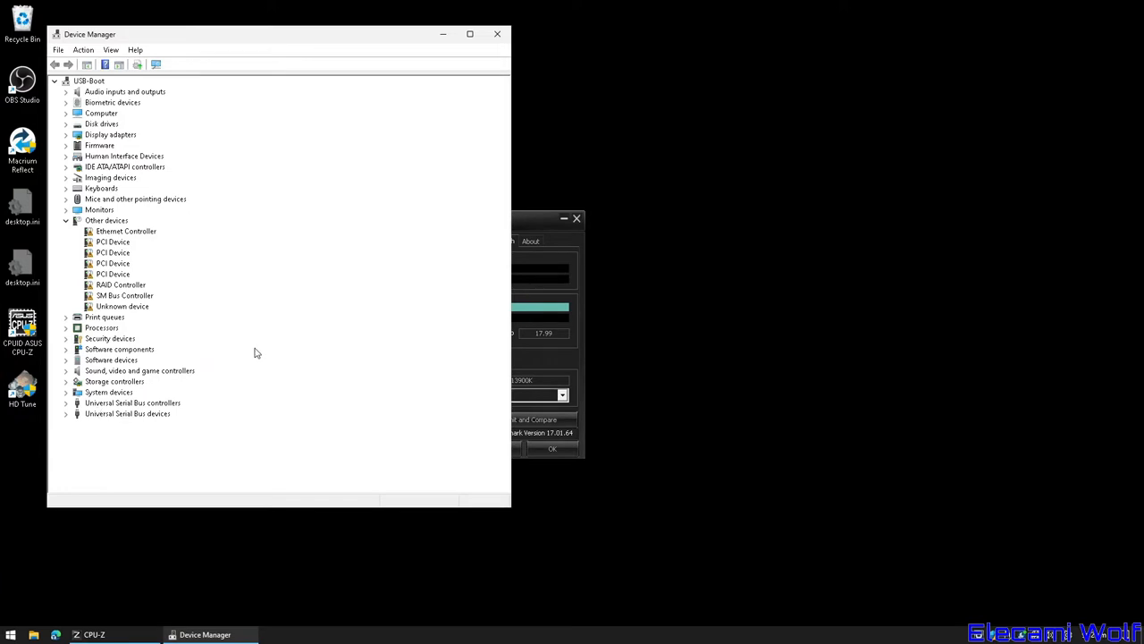
{"action": "mouse_move", "coordinate": [415, 551]}
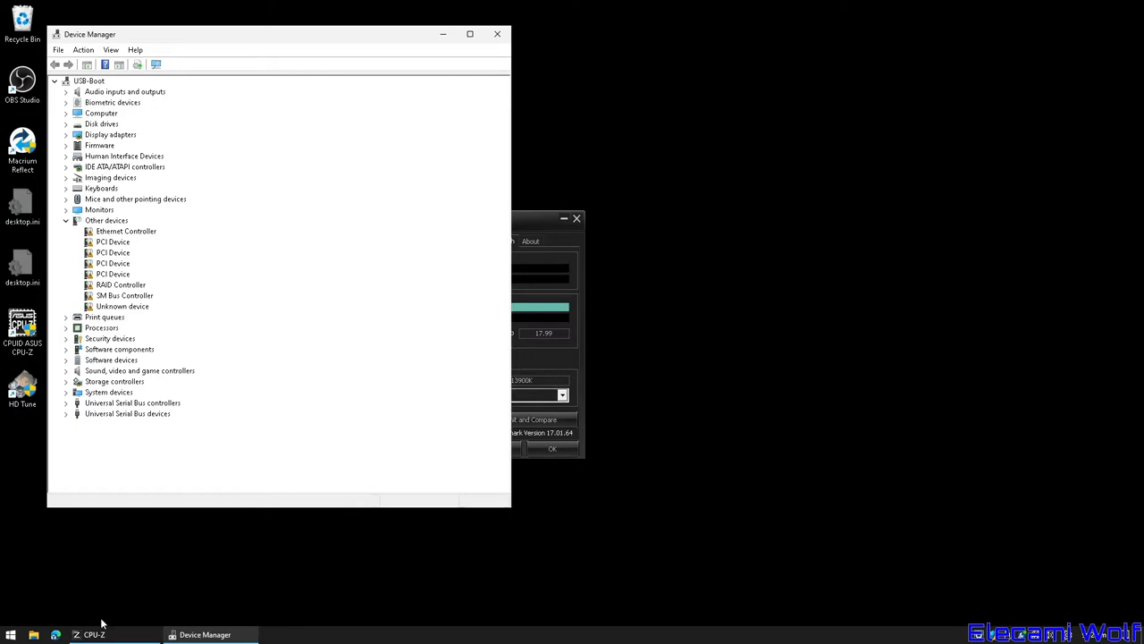
Bring Edge forward, view the ThunderboltEX 4 tab, then return to the PRIME Z690-A page.
{"action": "left_click", "coordinate": [85, 635]}
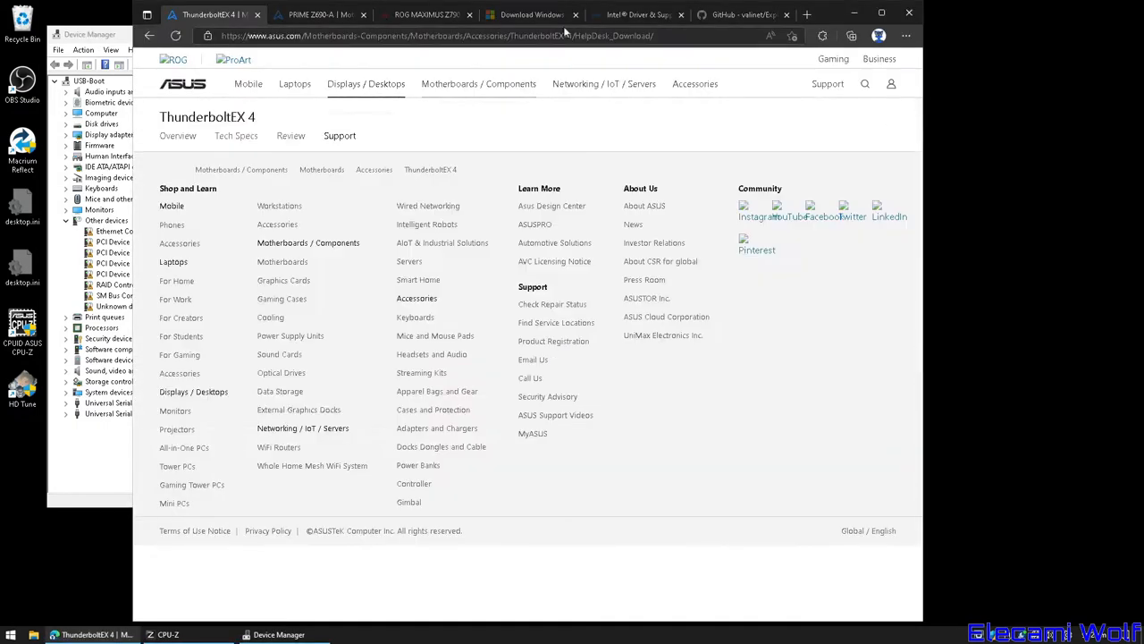
{"action": "left_click", "coordinate": [322, 15]}
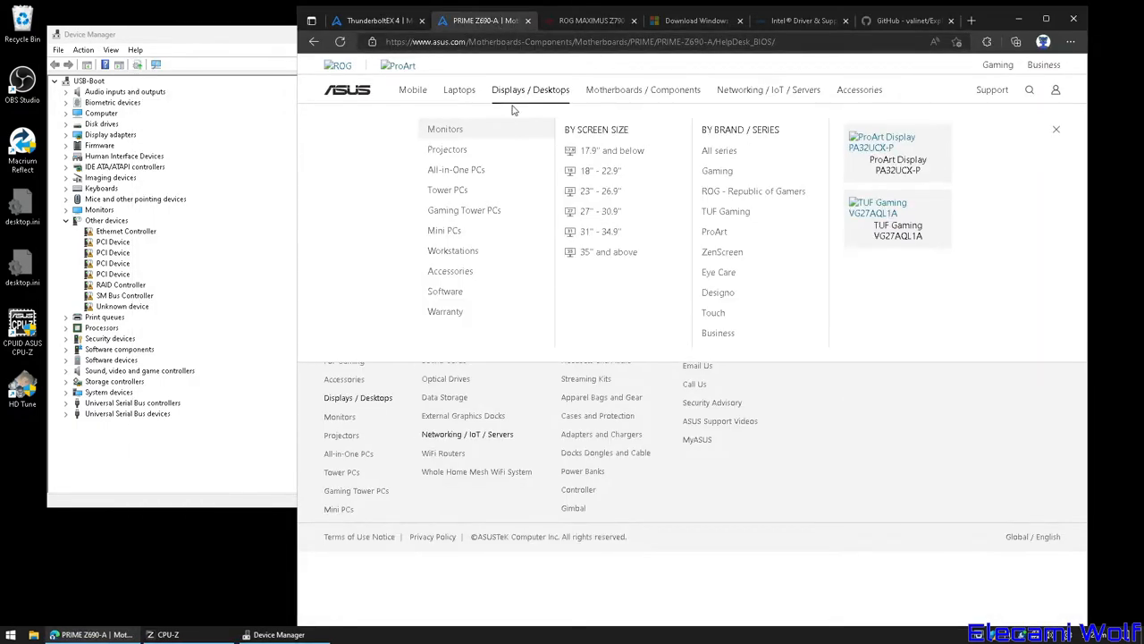
{"action": "left_click", "coordinate": [371, 19]}
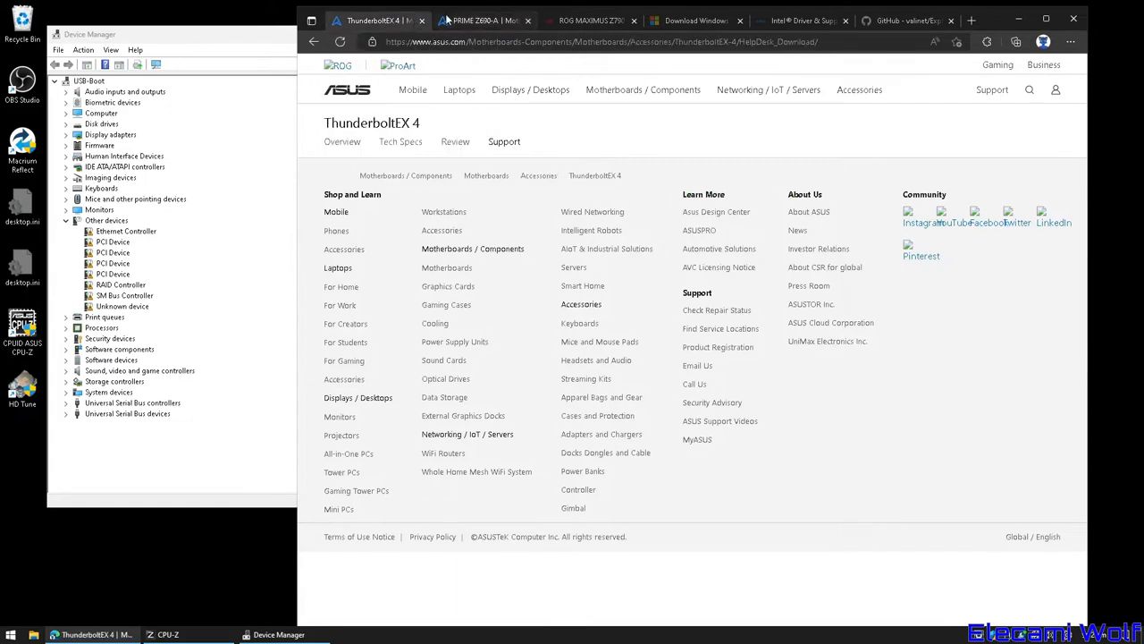
{"action": "left_click", "coordinate": [483, 19]}
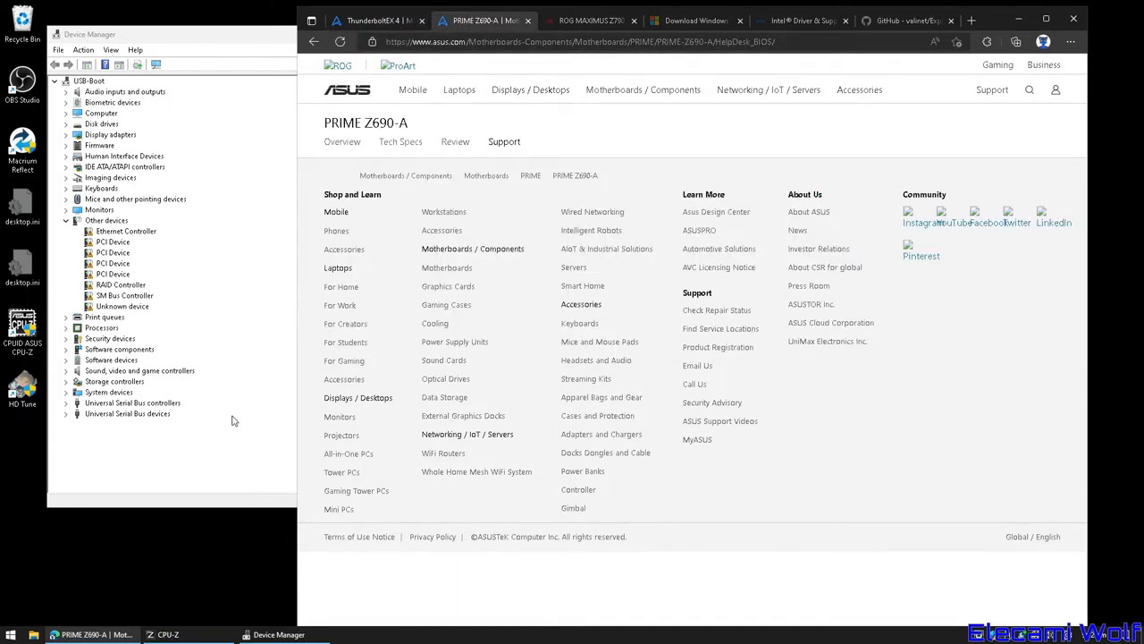
{"action": "mouse_move", "coordinate": [223, 427]}
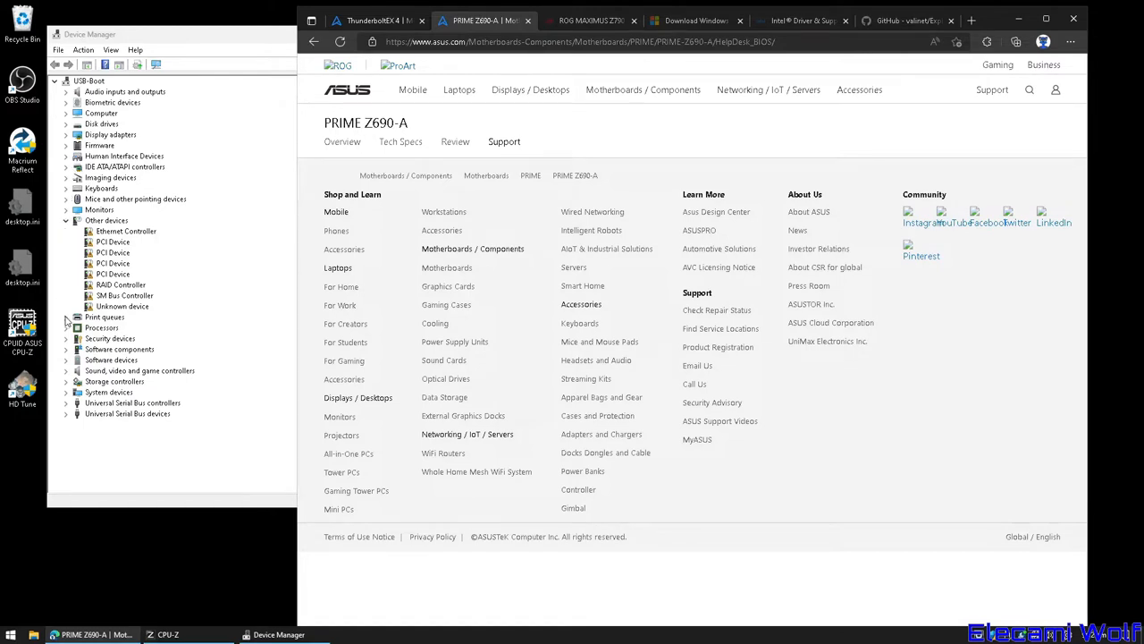
Install the Intel Ethernet Controller I226-V driver from D:\Drivers\LAN.
{"action": "double_click", "coordinate": [126, 231]}
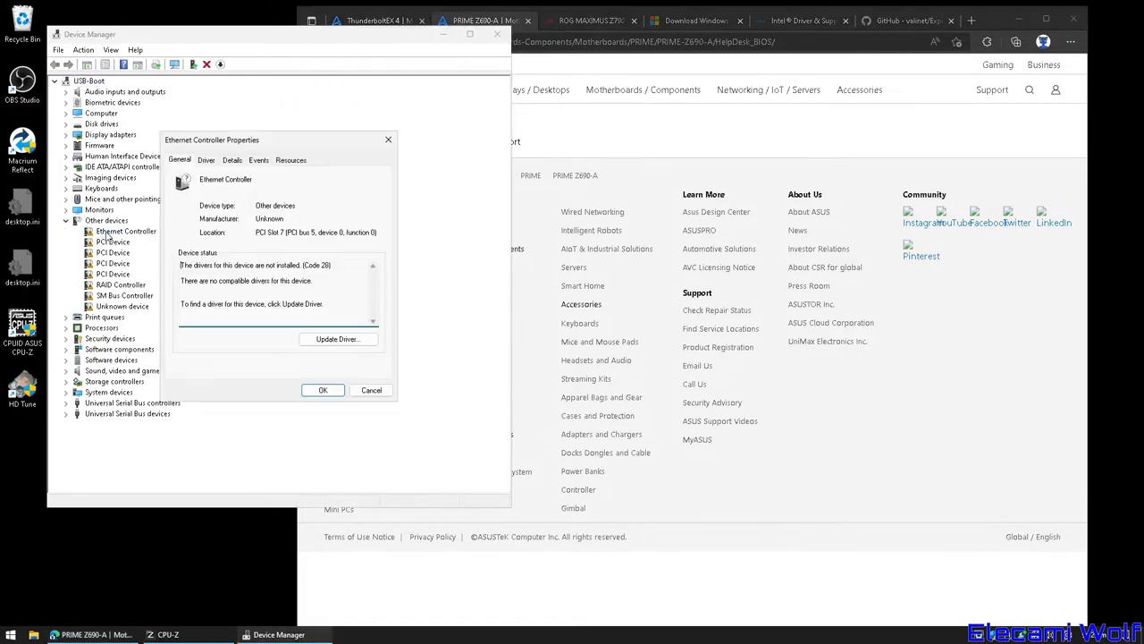
{"action": "left_click", "coordinate": [322, 389]}
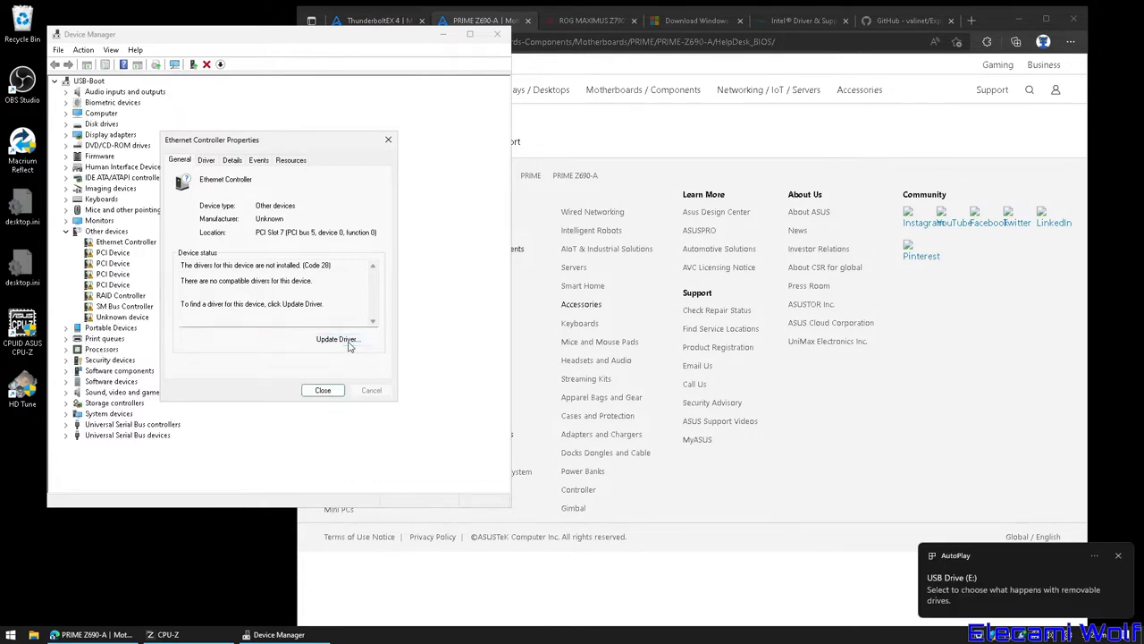
{"action": "left_click", "coordinate": [337, 339]}
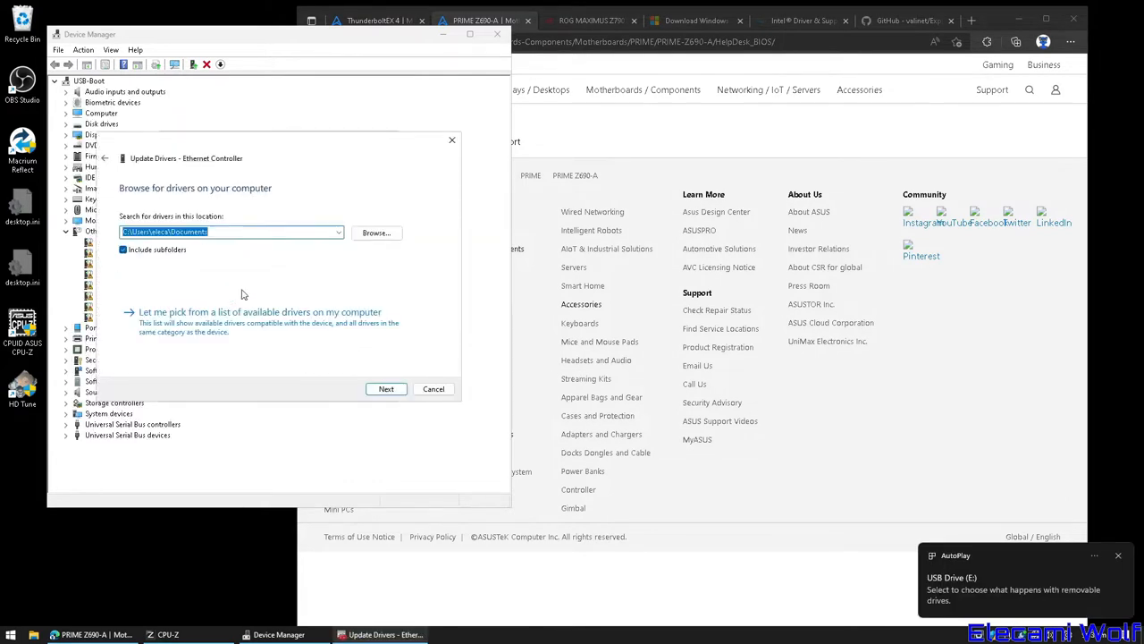
{"action": "left_click", "coordinate": [376, 232]}
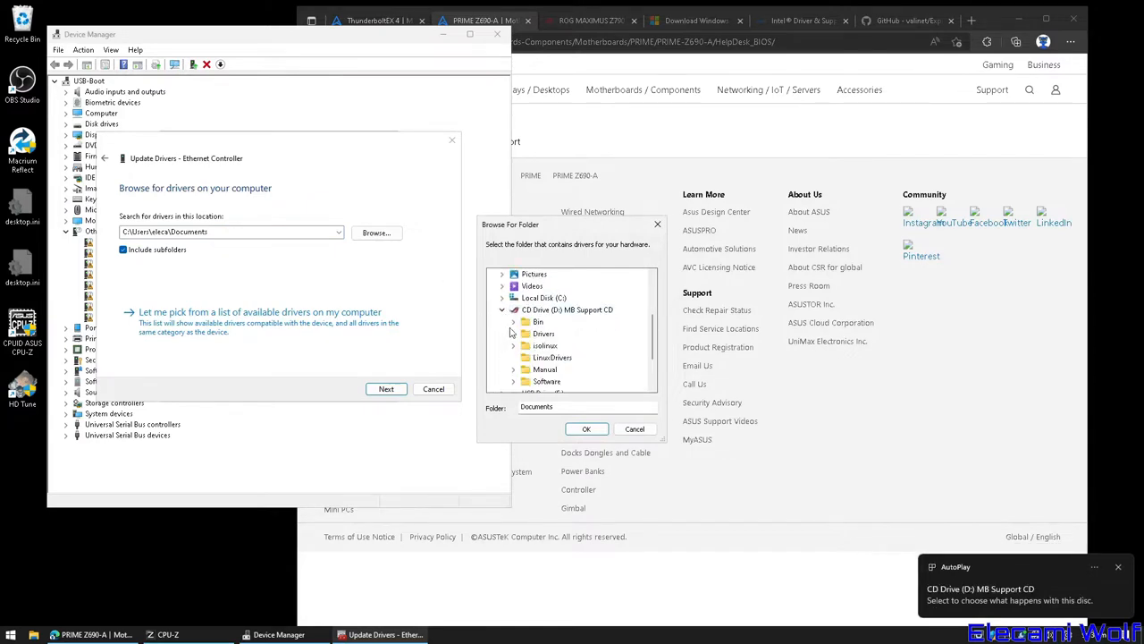
{"action": "left_click", "coordinate": [525, 322]}
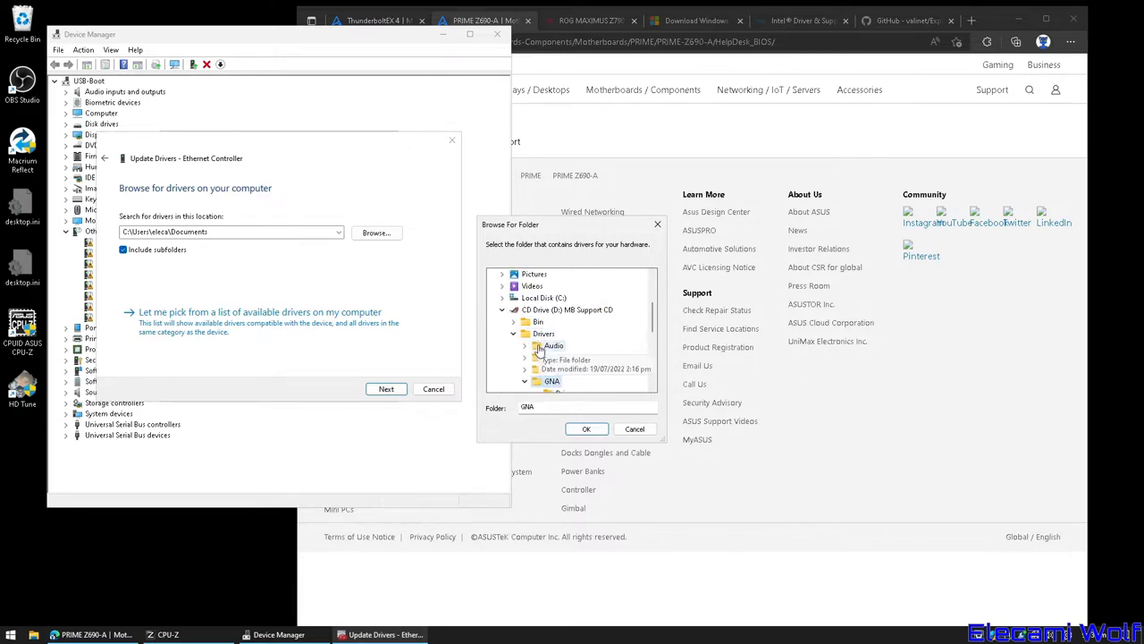
{"action": "left_click", "coordinate": [552, 285]}
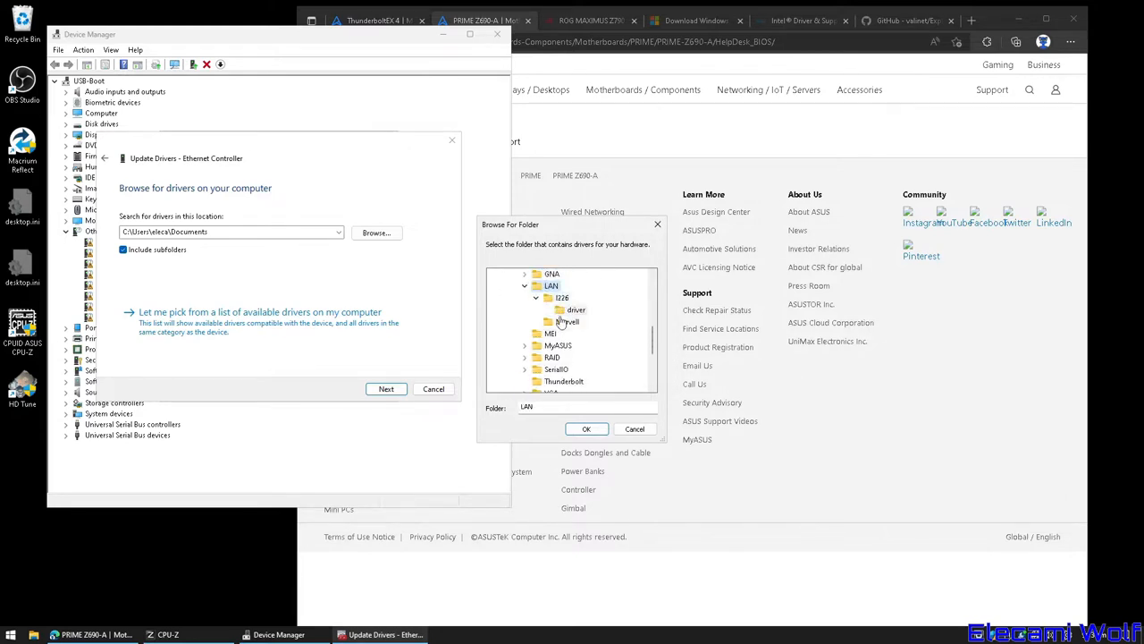
{"action": "left_click", "coordinate": [587, 428]}
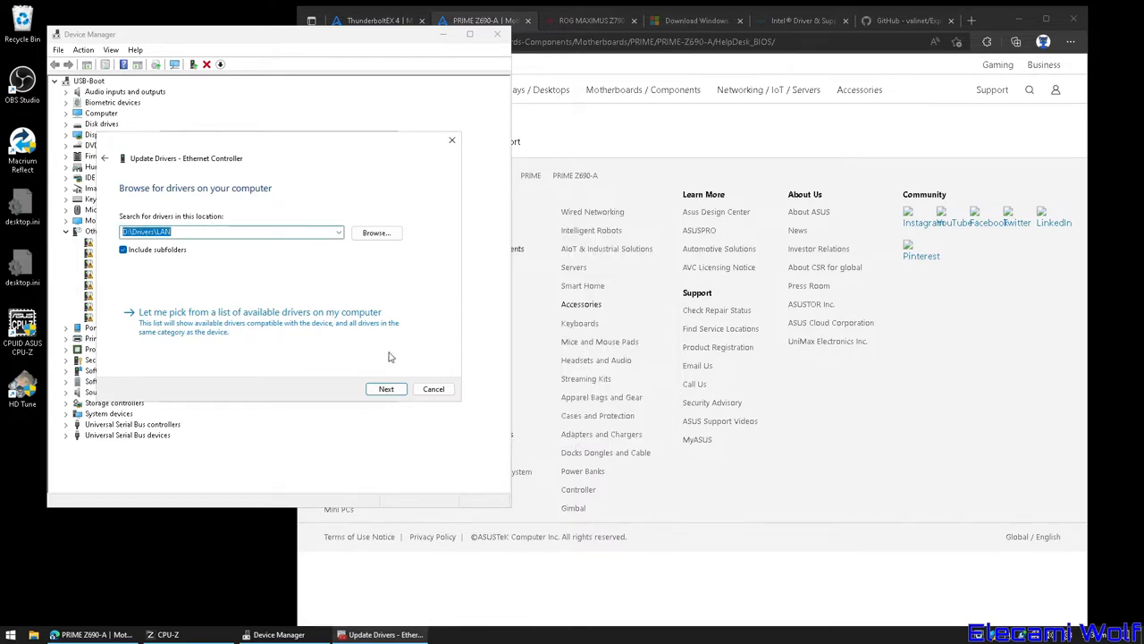
{"action": "left_click", "coordinate": [385, 388]}
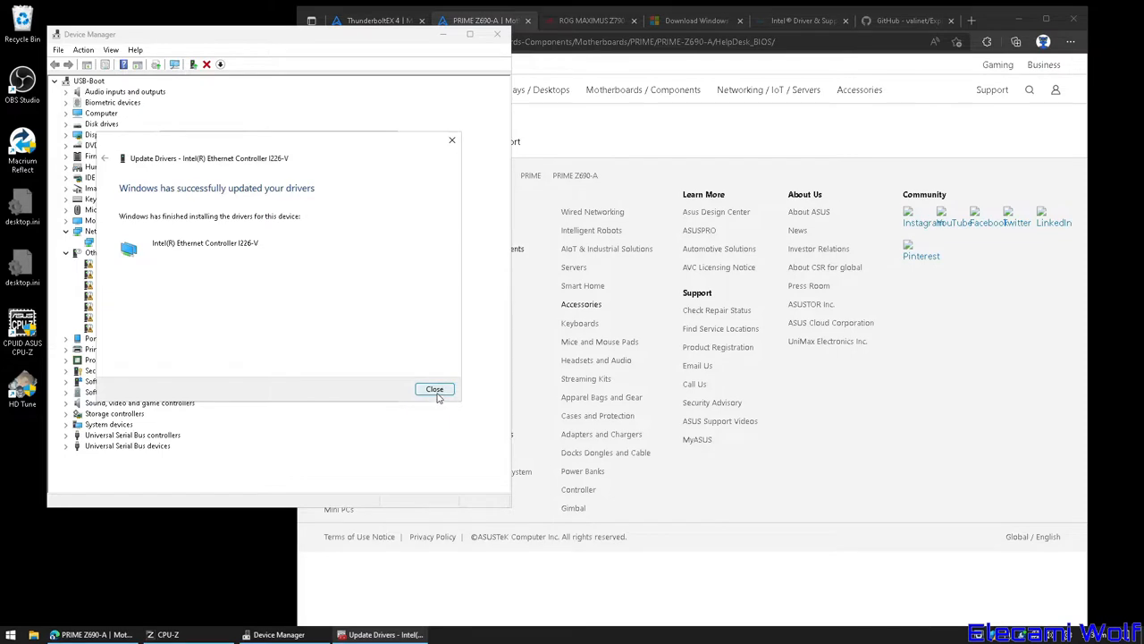
{"action": "left_click", "coordinate": [435, 389]}
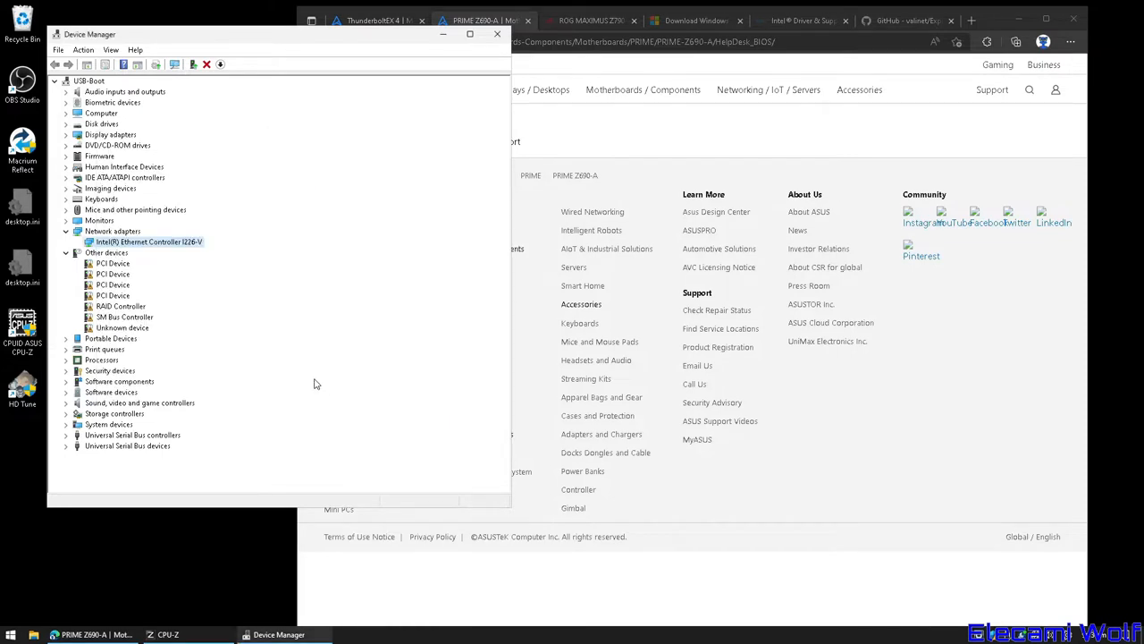
{"action": "left_click", "coordinate": [643, 89]}
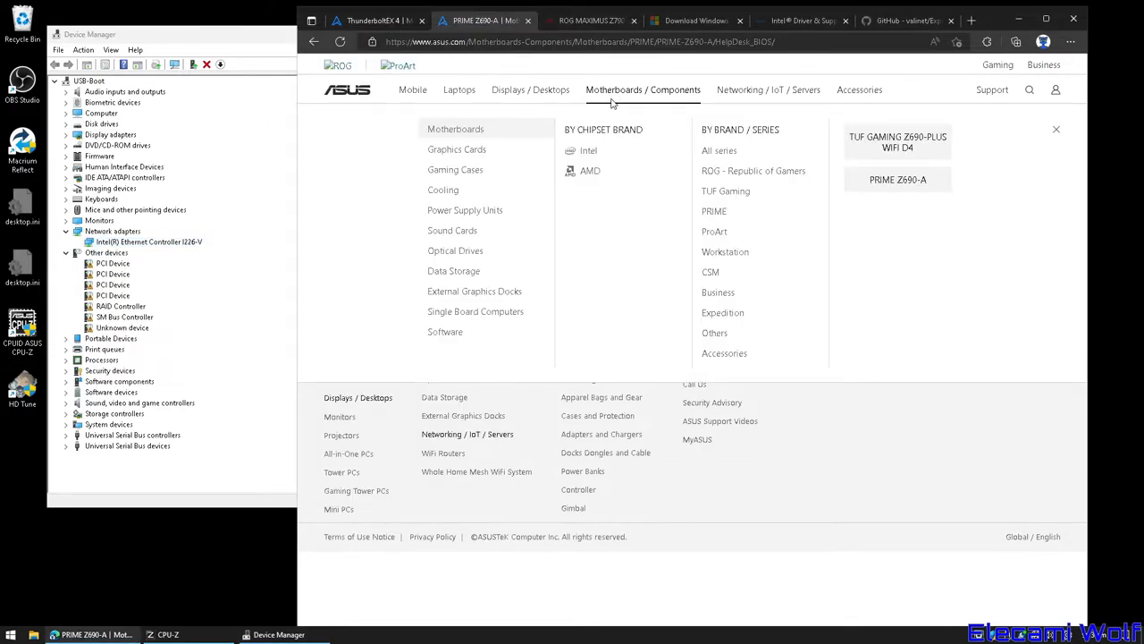
Show the ROG Maximus Z790 Hero BIOS 0502 downloads beside CPU-Z's Mainboard BIOS 0901.
{"action": "left_click", "coordinate": [752, 170]}
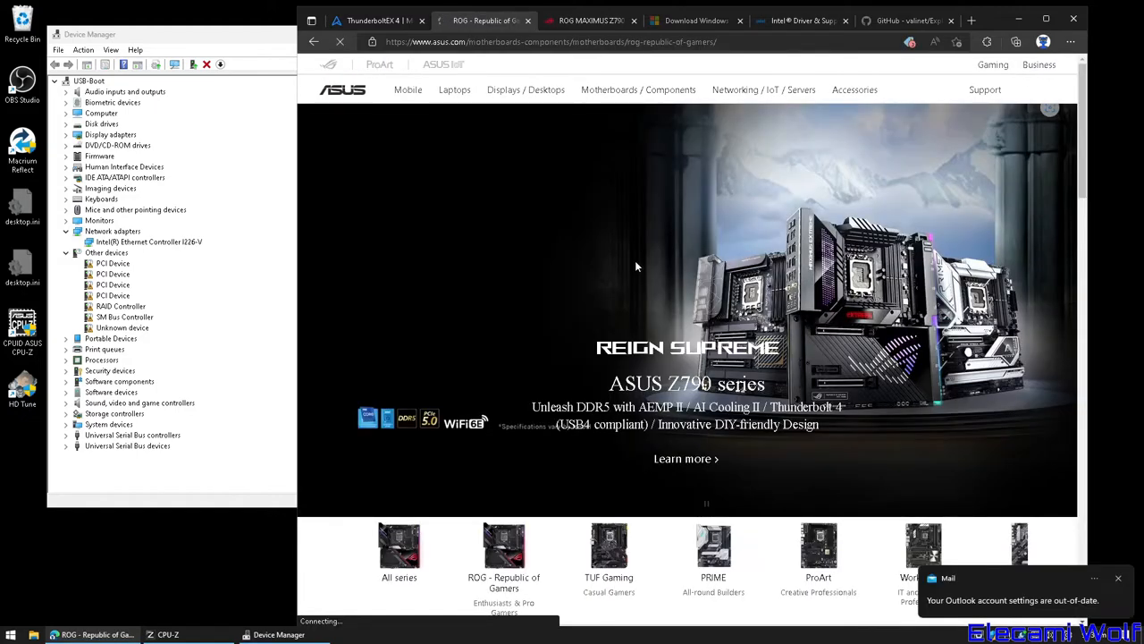
{"action": "scroll", "scroll_direction": "down", "scroll_amount": 3}
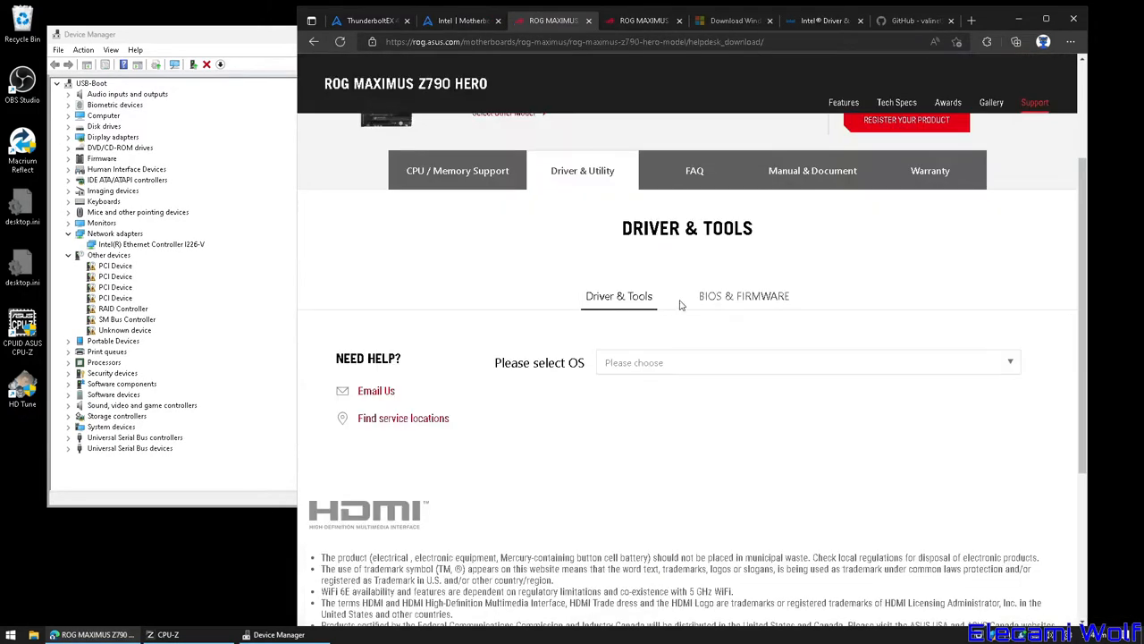
{"action": "left_click", "coordinate": [743, 296]}
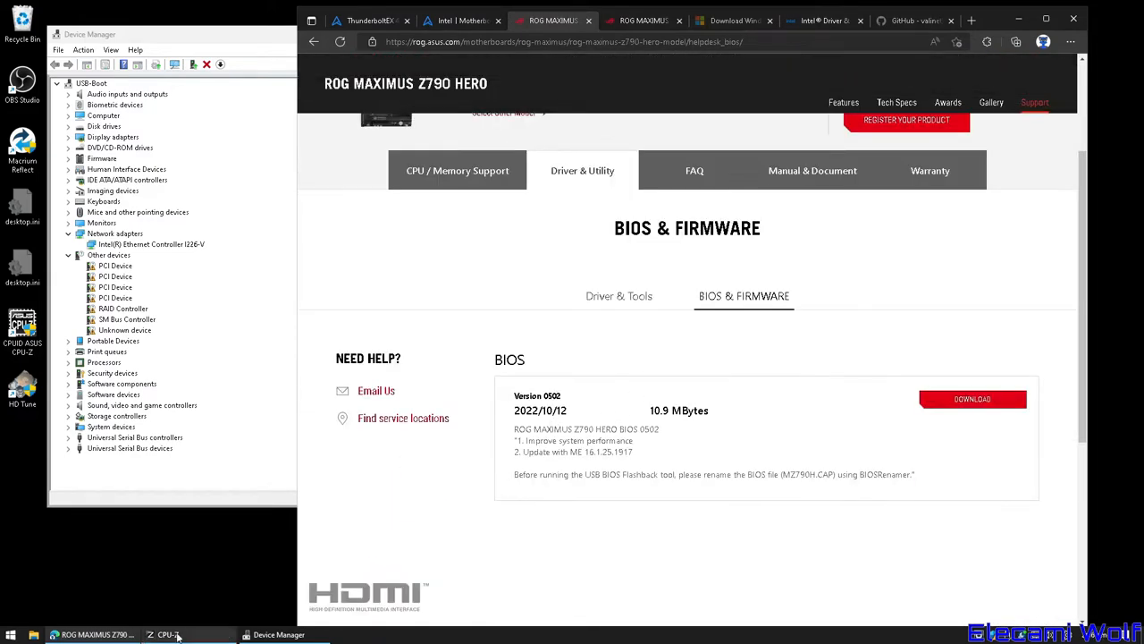
{"action": "left_click", "coordinate": [164, 634]}
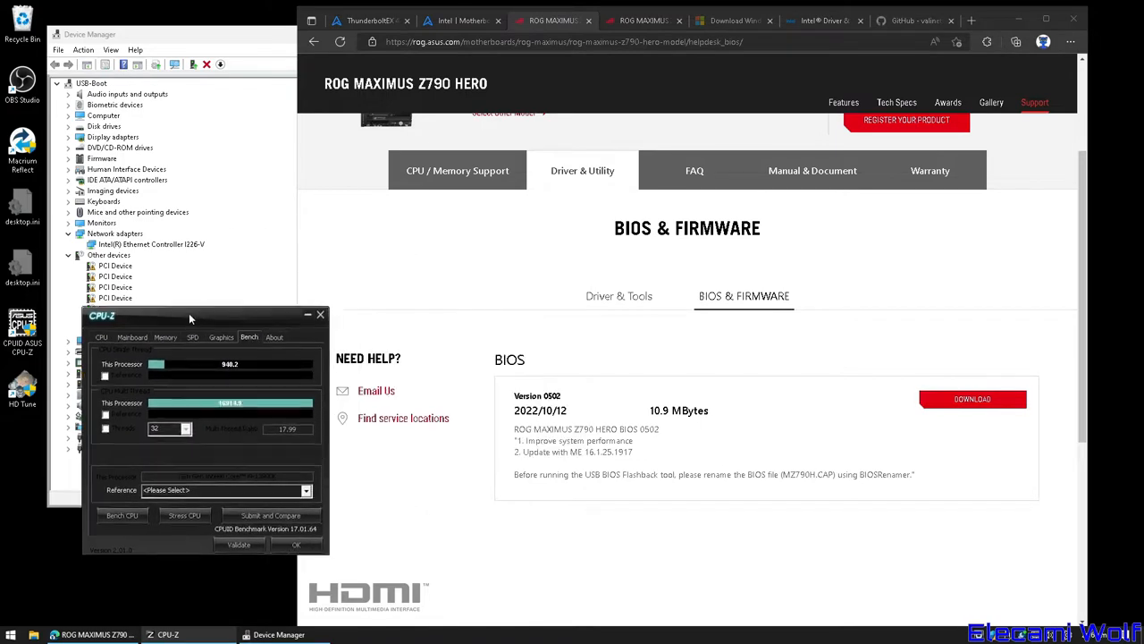
{"action": "left_click", "coordinate": [131, 338]}
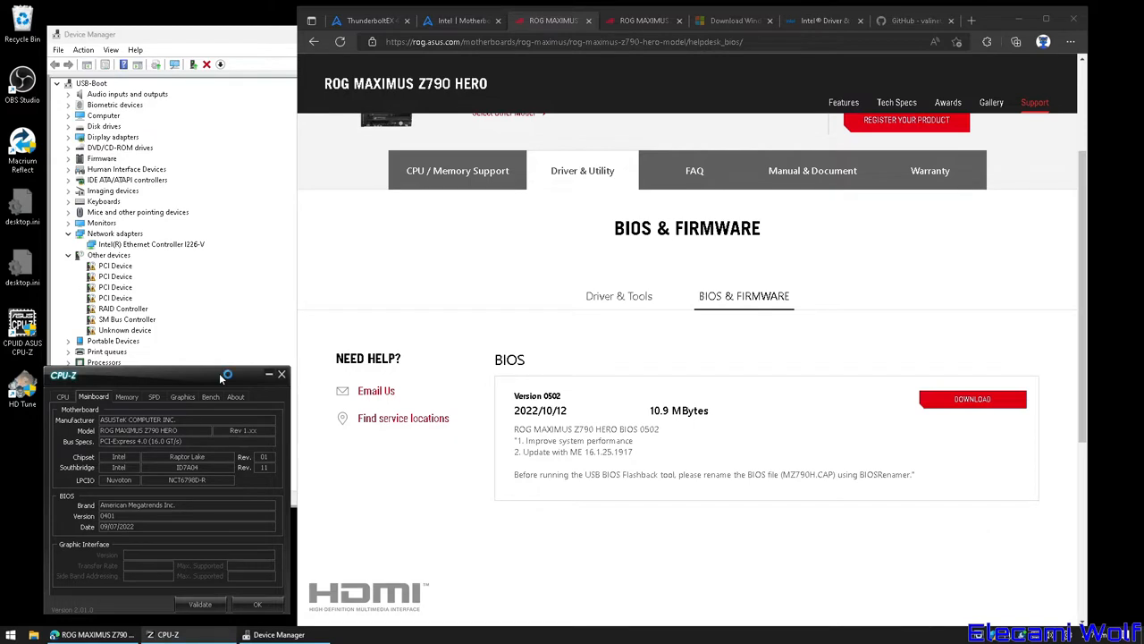
{"action": "mouse_move", "coordinate": [220, 375]}
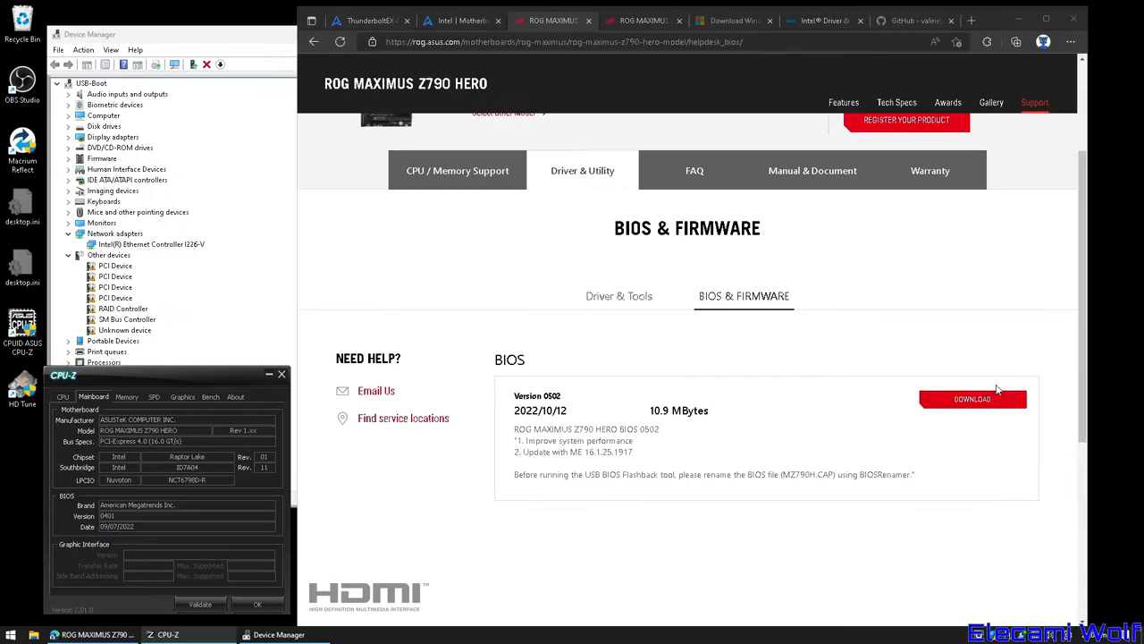
Download and extract the BIOS 0502 package and copy the renamed MZ790H.CAP file.
{"action": "left_click", "coordinate": [972, 399]}
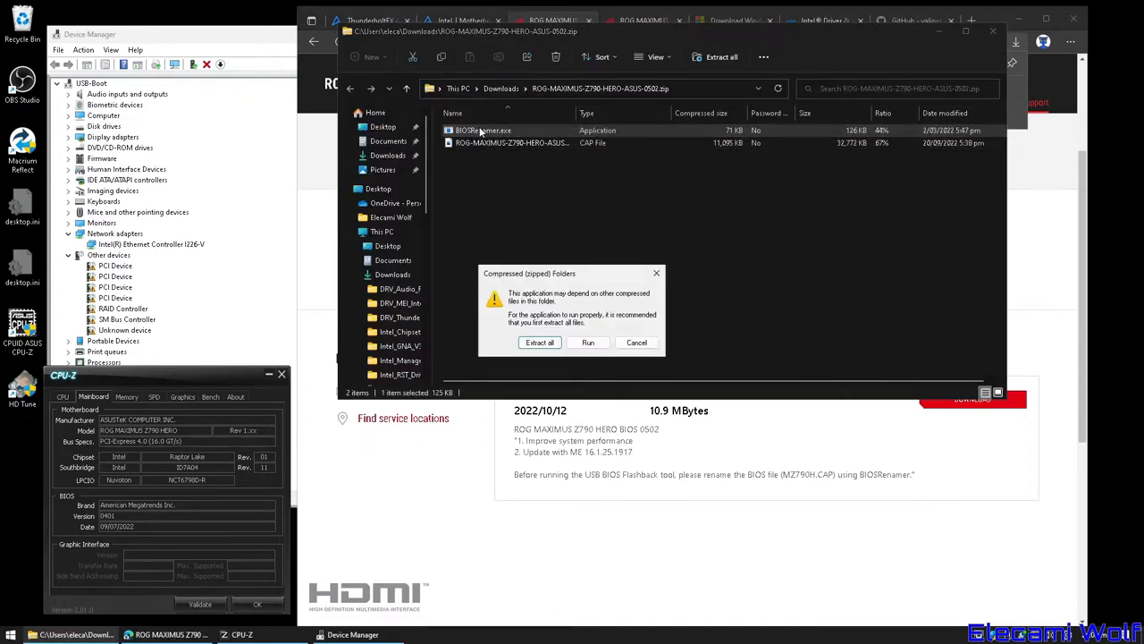
{"action": "left_click", "coordinate": [540, 343]}
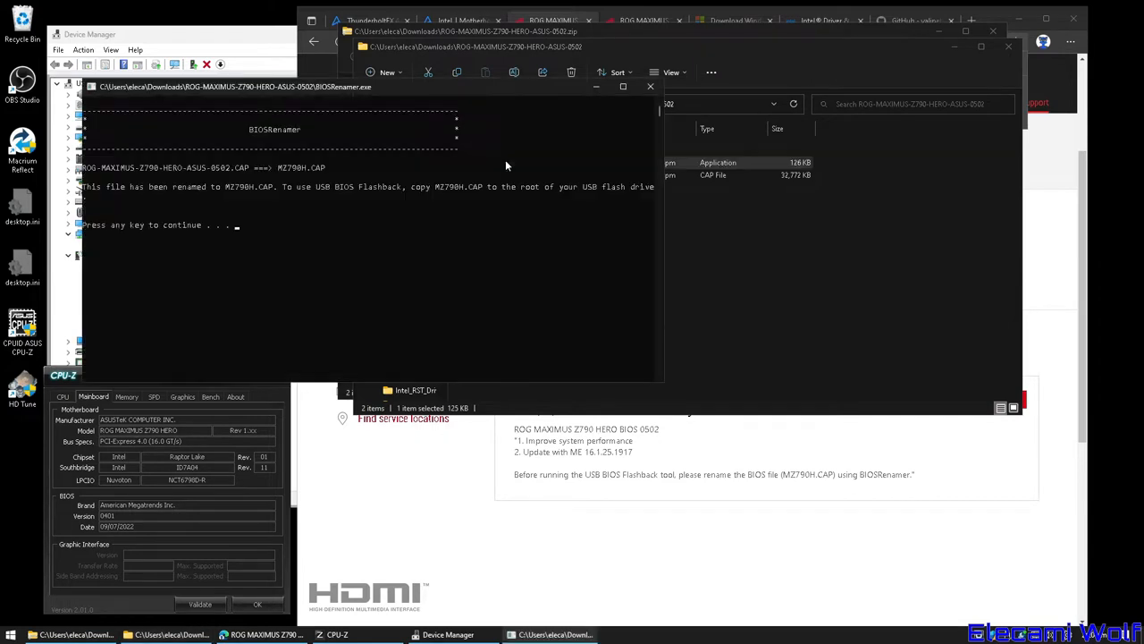
{"action": "right_click", "coordinate": [493, 174]}
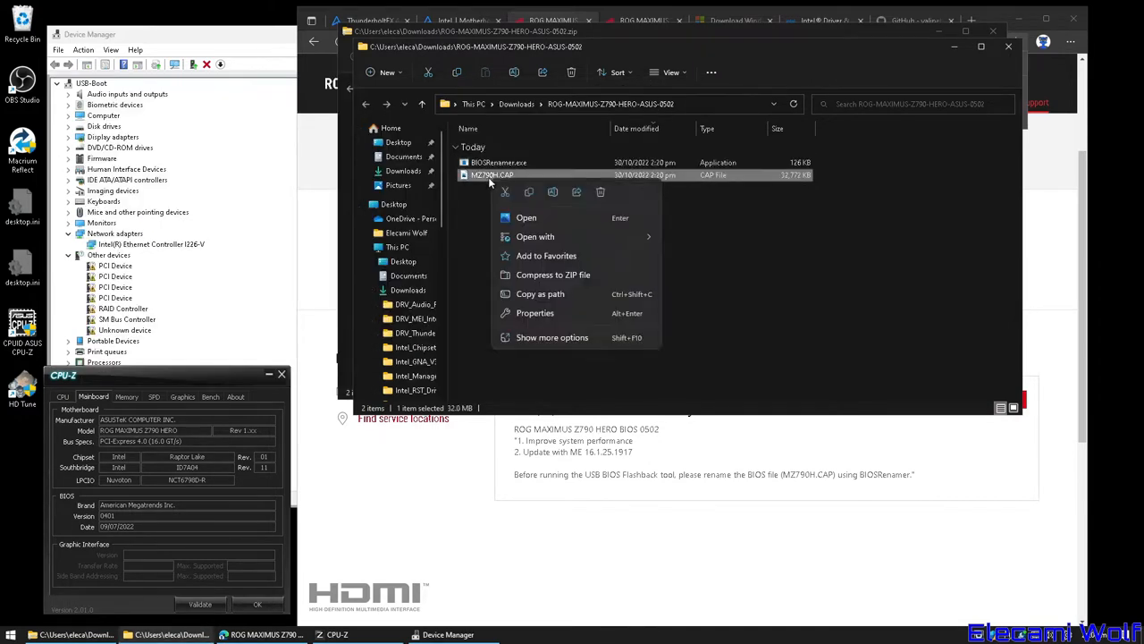
{"action": "left_click", "coordinate": [495, 216]}
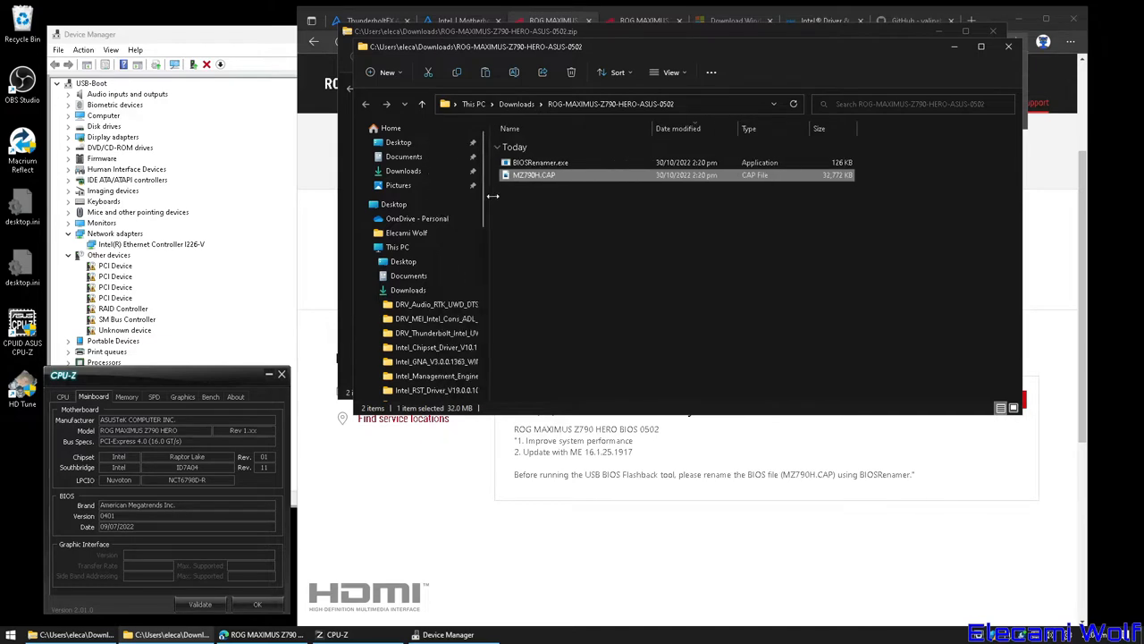
{"action": "scroll", "scroll_direction": "down", "scroll_amount": 3}
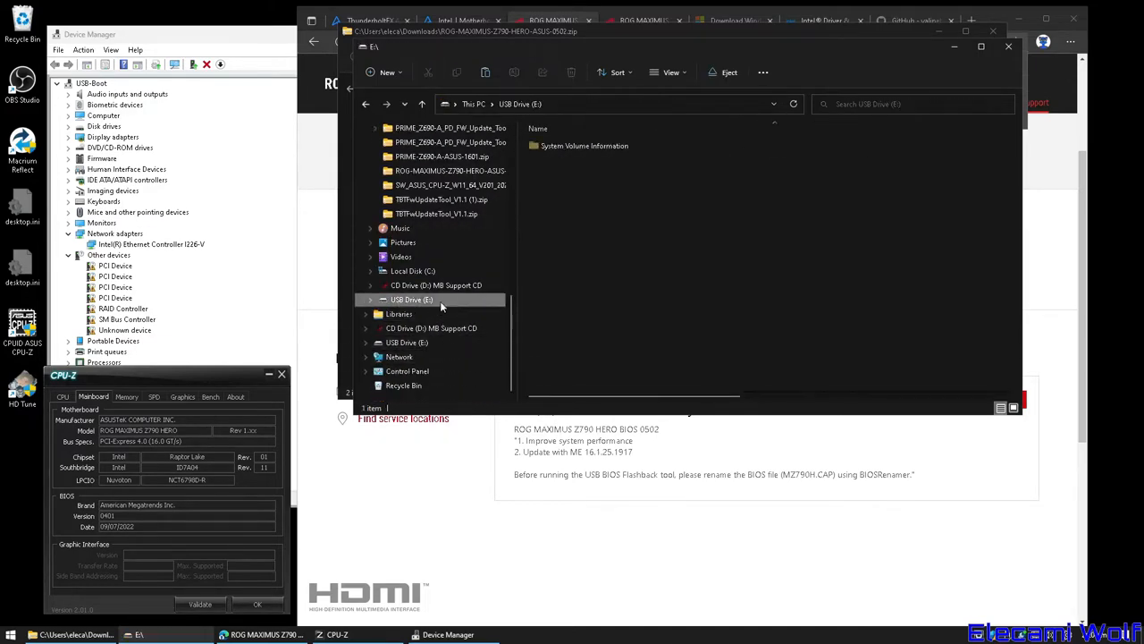
Pick Windows 11 64-bit drivers and run the Thunderbolt AsusSetup.exe, approving the UAC prompt.
{"action": "left_click", "coordinate": [552, 20]}
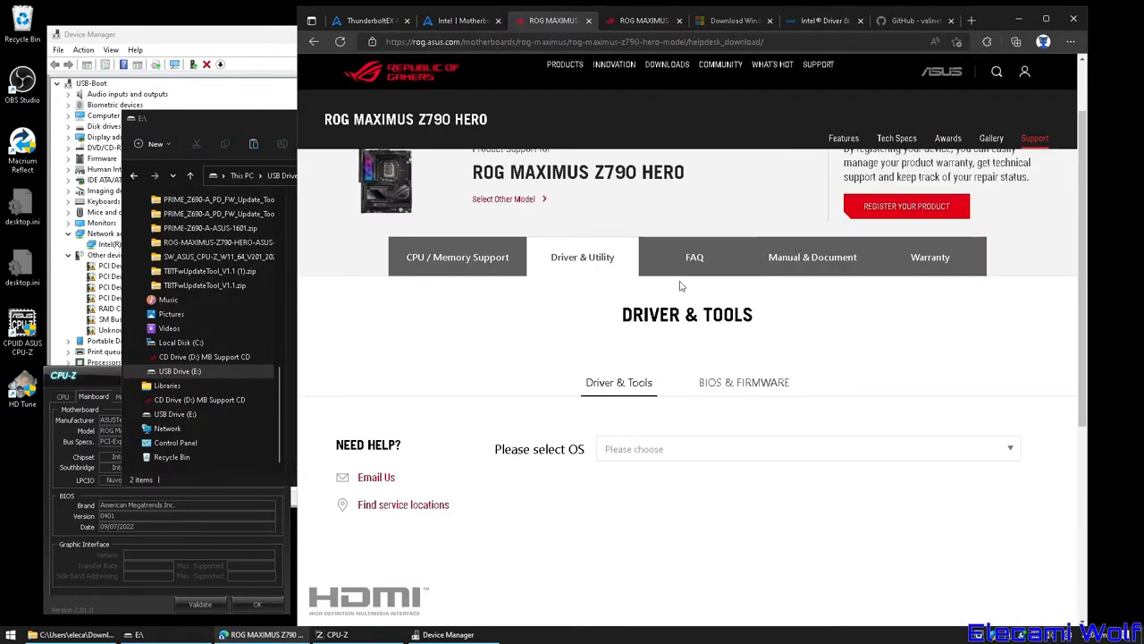
{"action": "left_click", "coordinate": [805, 449]}
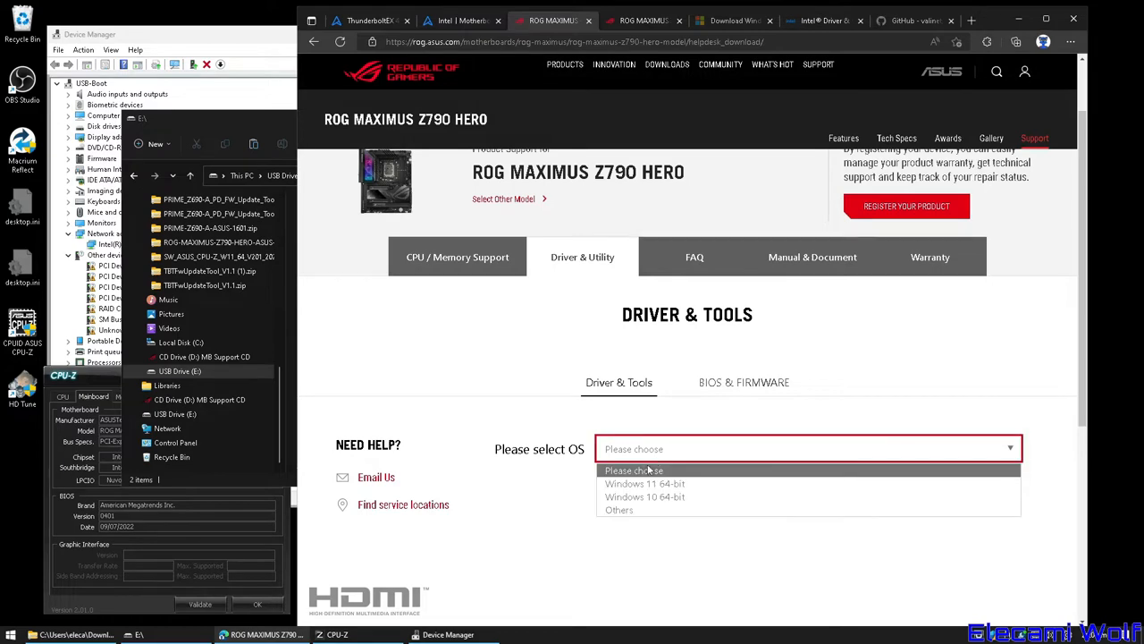
{"action": "left_click", "coordinate": [645, 484]}
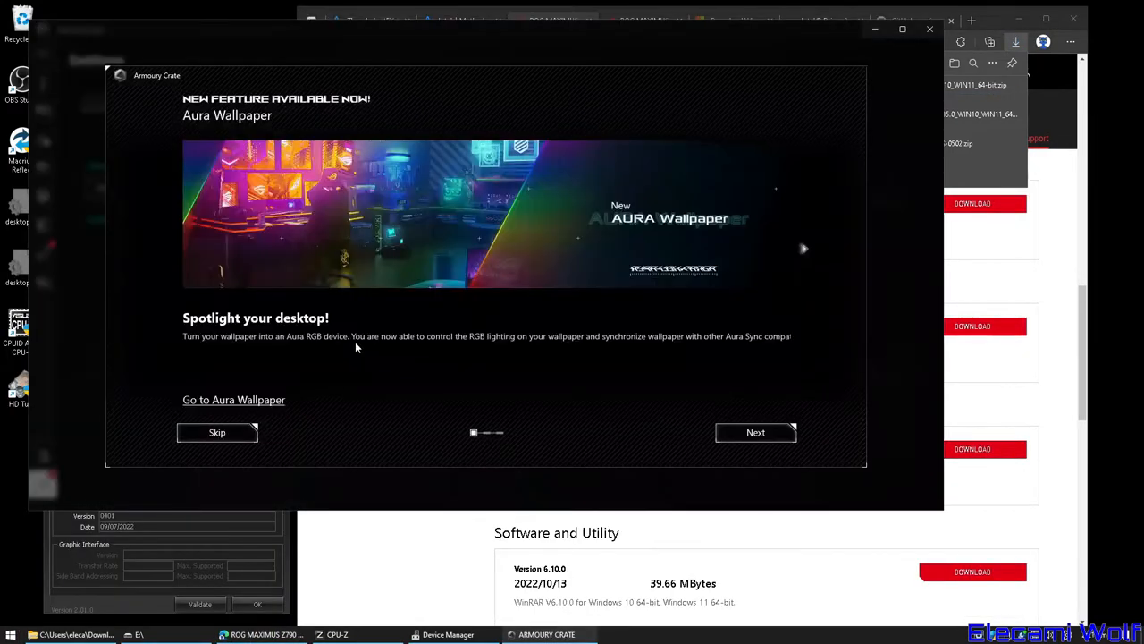
{"action": "left_click", "coordinate": [216, 432]}
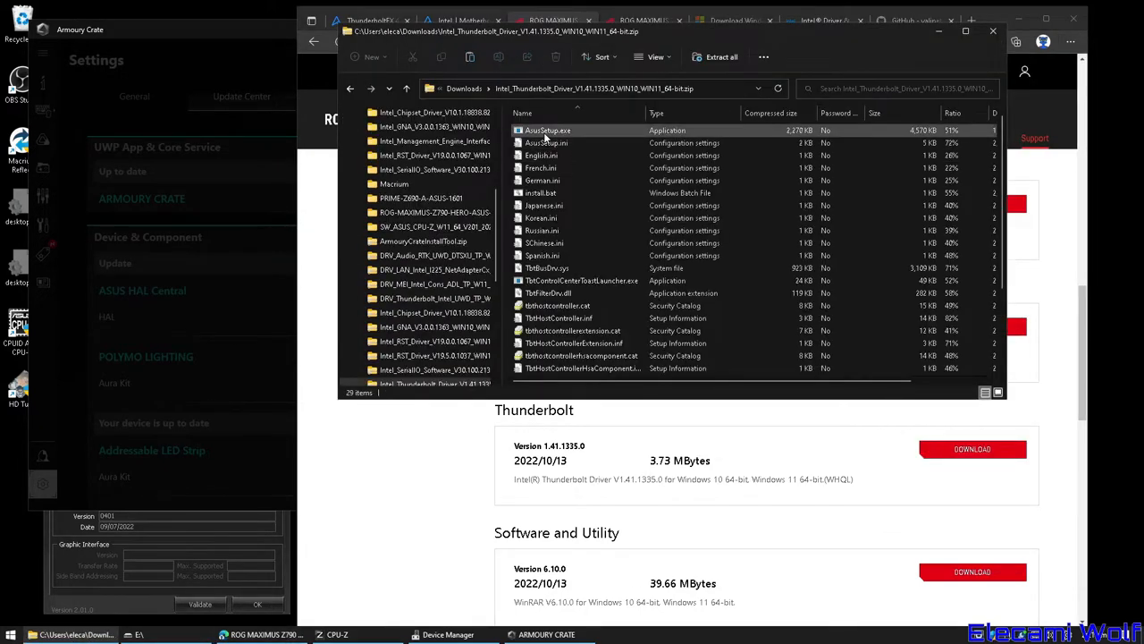
{"action": "double_click", "coordinate": [548, 130]}
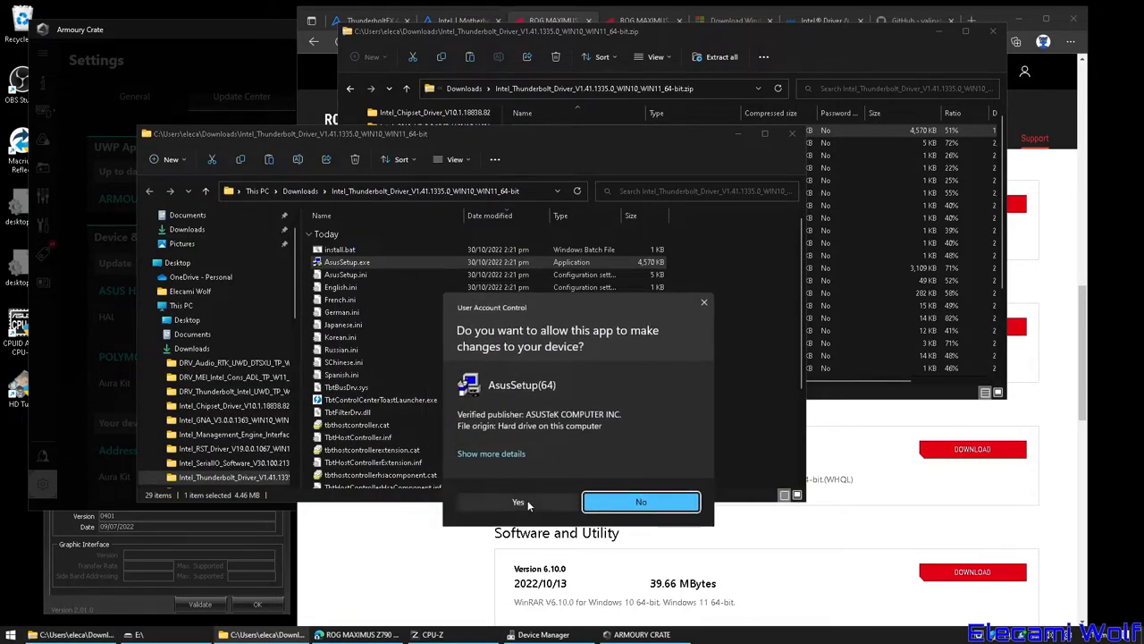
{"action": "left_click", "coordinate": [517, 502]}
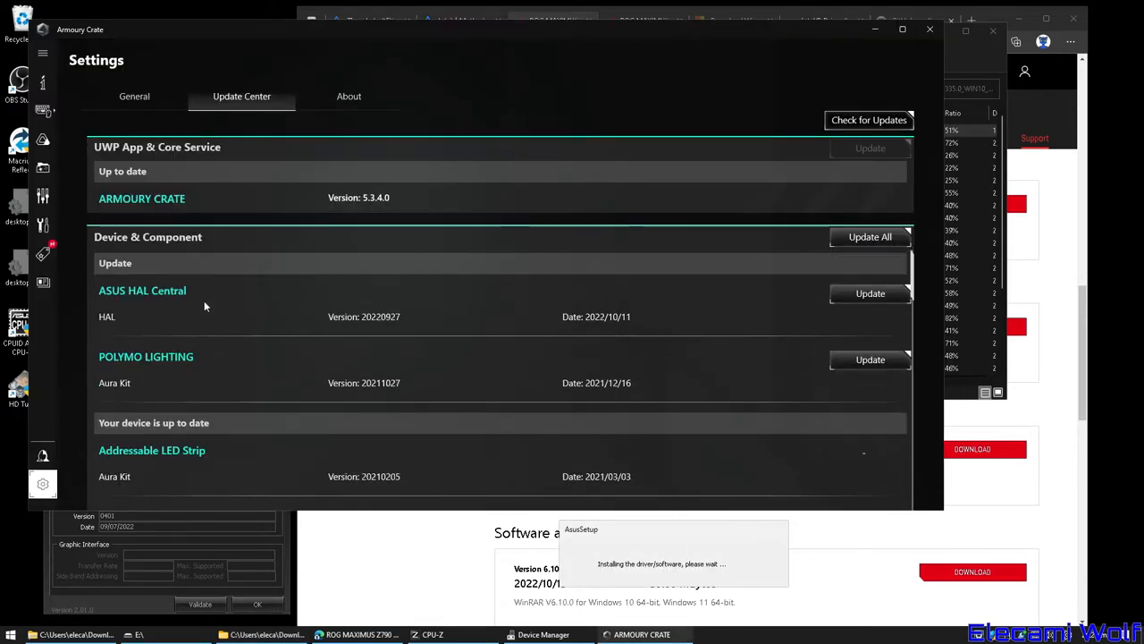
Run Update All in Armoury Crate so ASUS HAL Central and POLYMO LIGHTING install.
{"action": "left_click", "coordinate": [869, 236]}
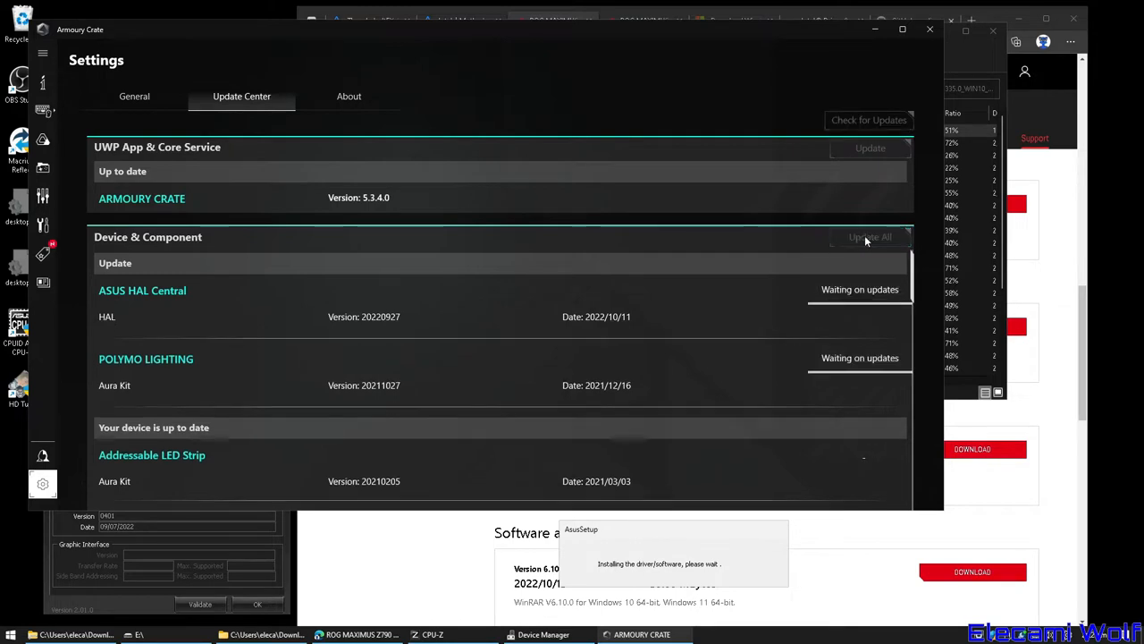
{"action": "left_click", "coordinate": [870, 237]}
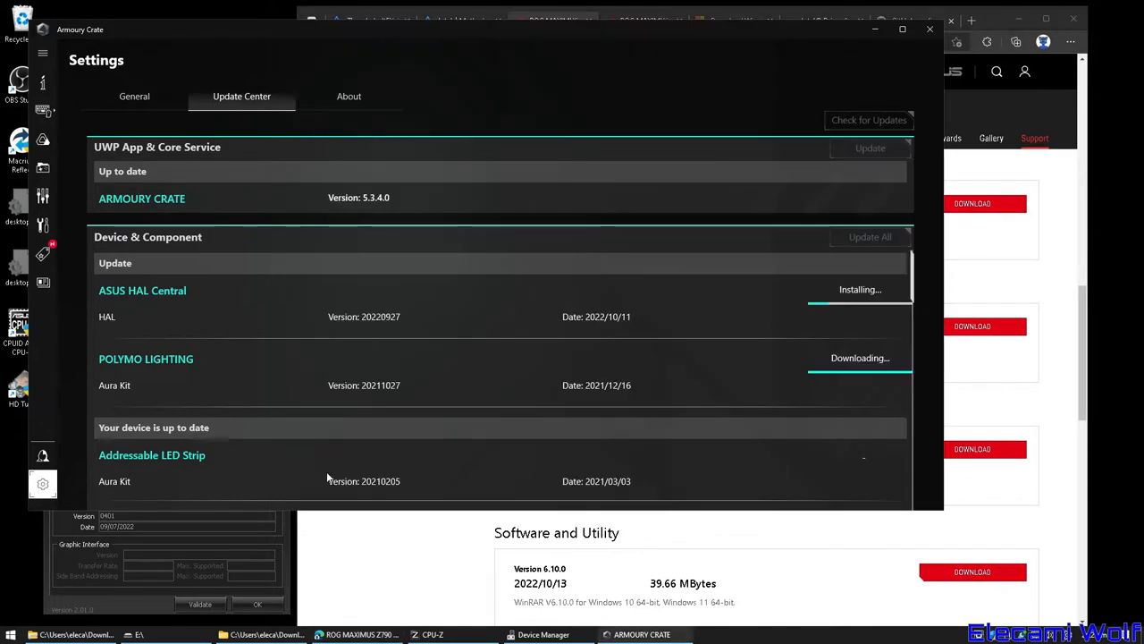
{"action": "left_click", "coordinate": [969, 608]}
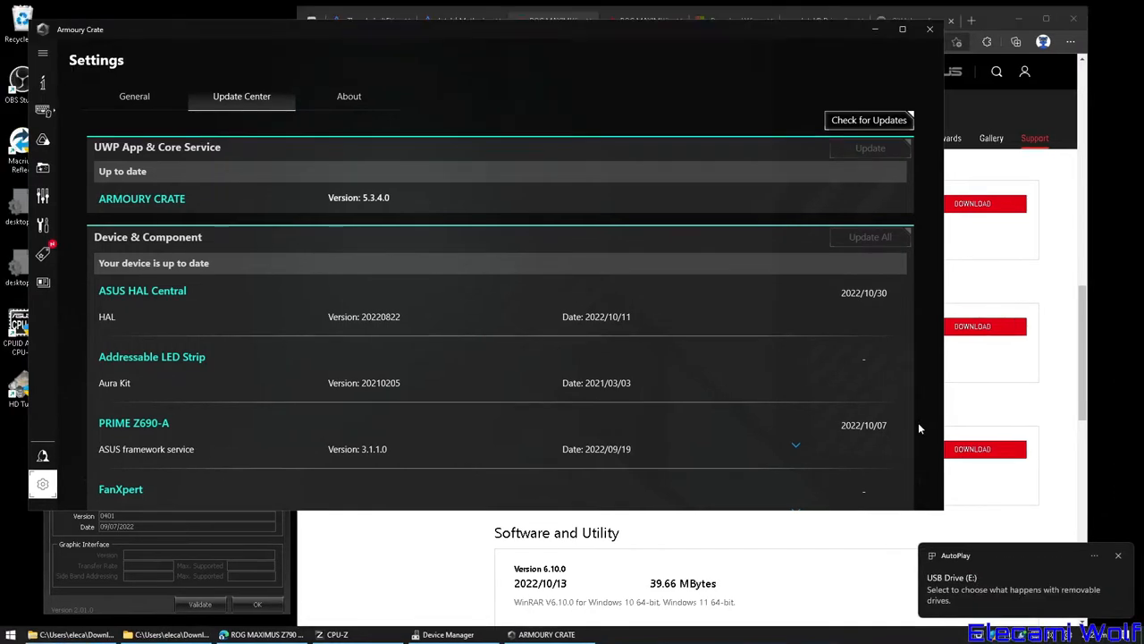
{"action": "scroll", "scroll_direction": "down", "scroll_amount": 3}
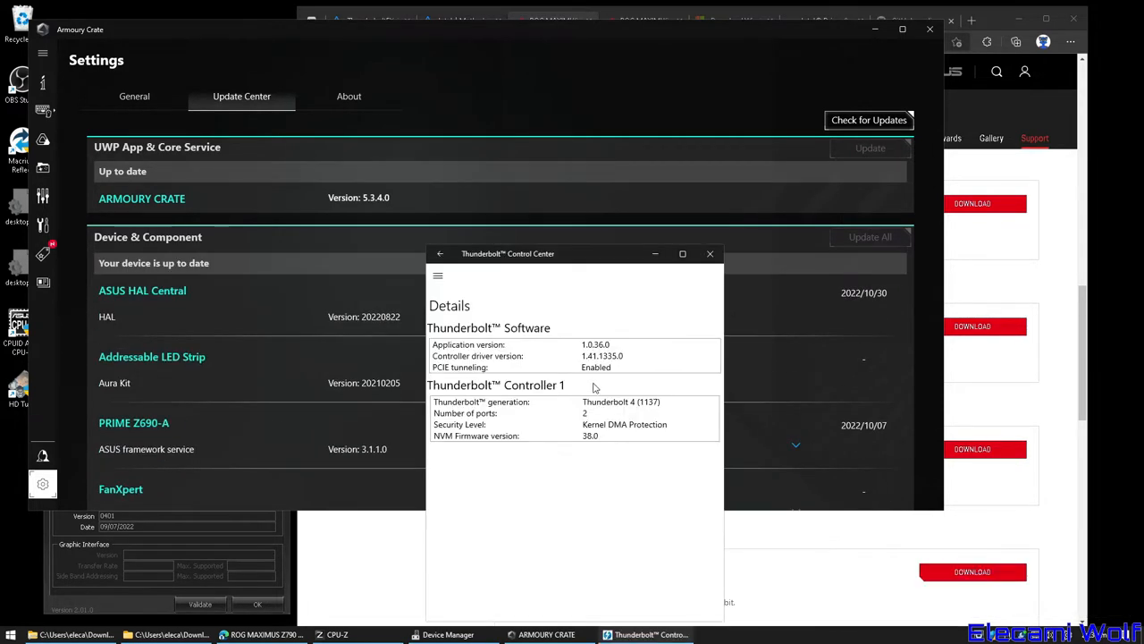
{"action": "mouse_move", "coordinate": [579, 418]}
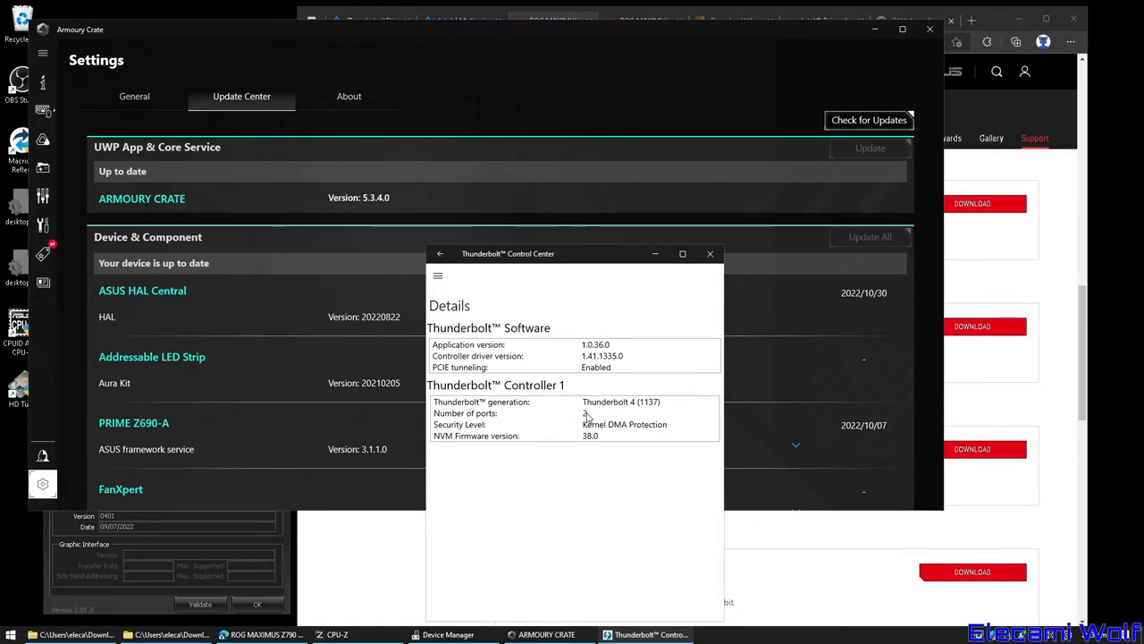
Check the Thunderbolt 4 attached-devices ports, then close Thunderbolt Control Center.
{"action": "left_click", "coordinate": [439, 254]}
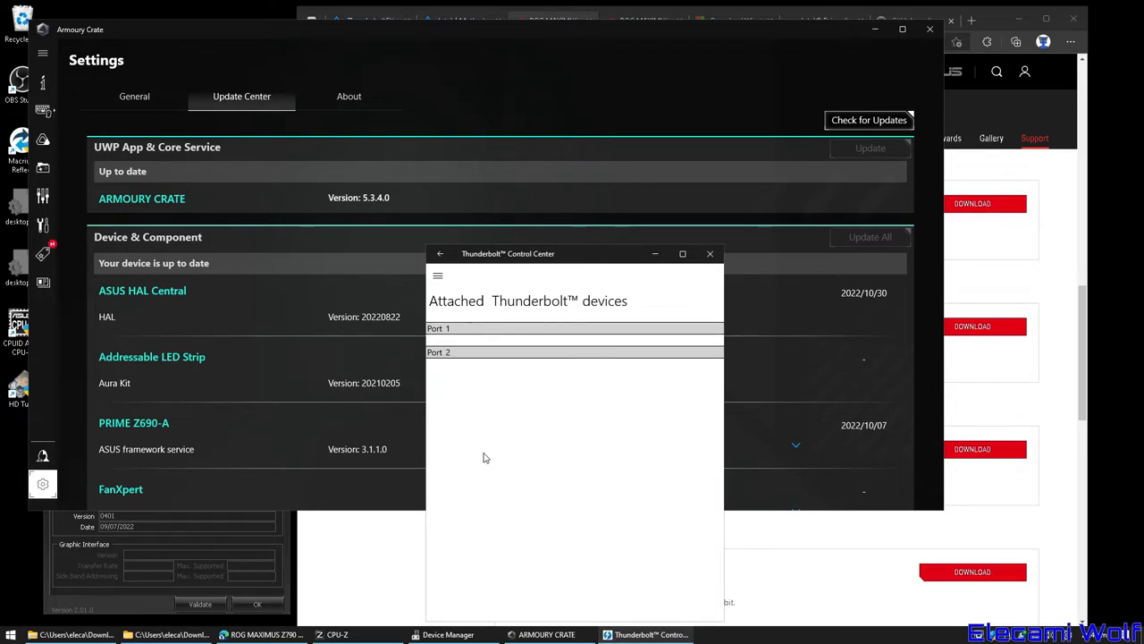
{"action": "mouse_move", "coordinate": [760, 264]}
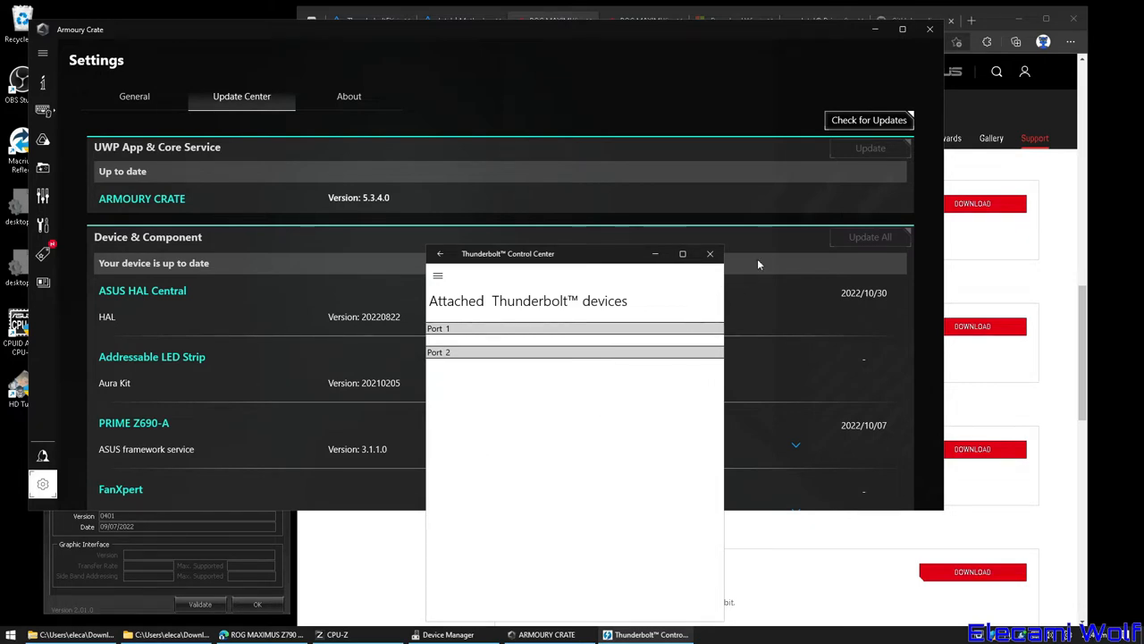
{"action": "left_click", "coordinate": [447, 634]}
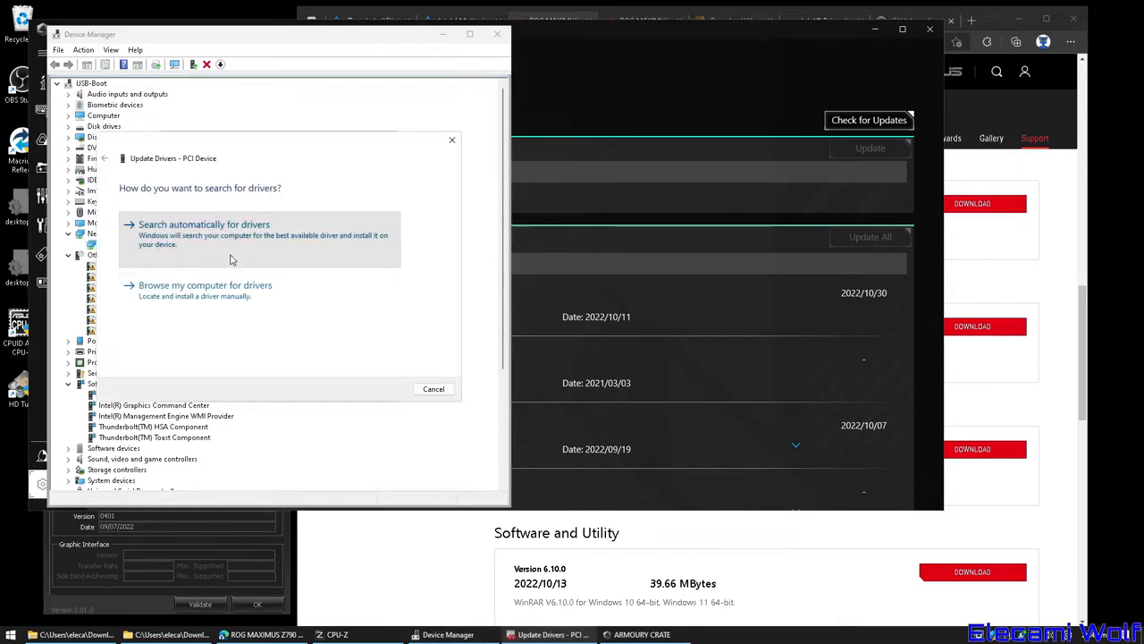
Cancel the first PCI Device update and auto-search a driver for another PCI Device.
{"action": "left_click", "coordinate": [434, 388]}
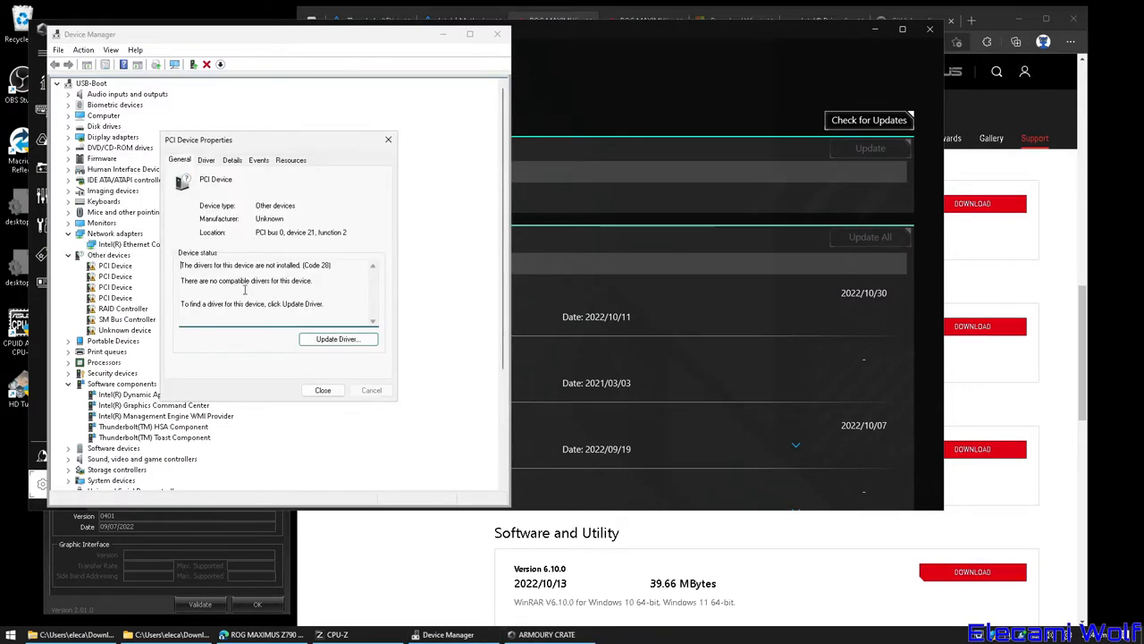
{"action": "left_click", "coordinate": [322, 389]}
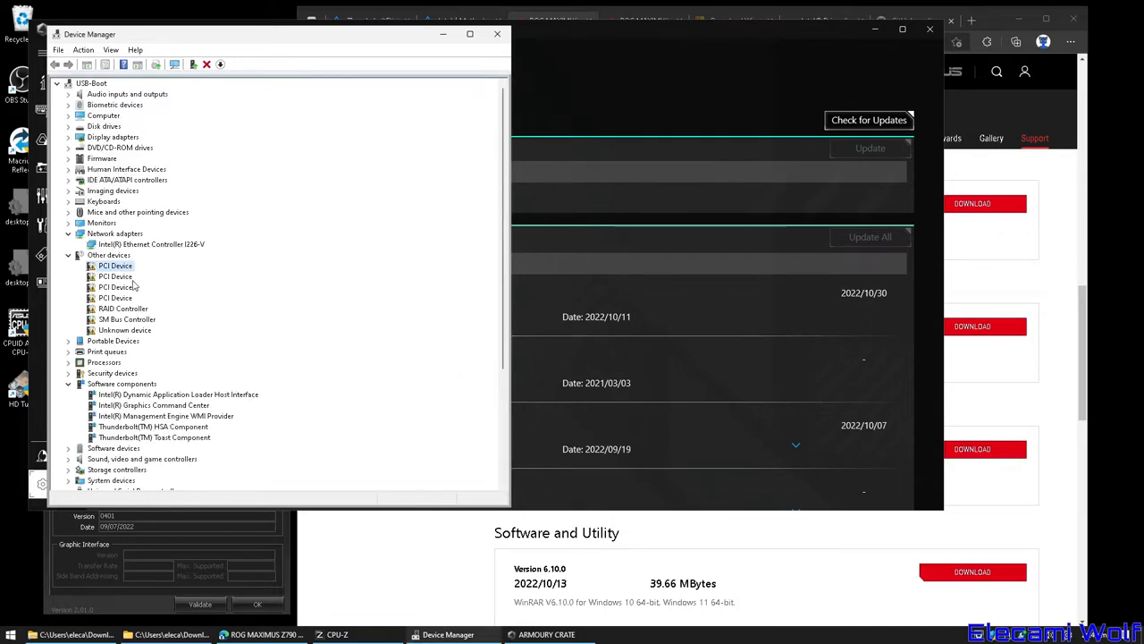
{"action": "left_click", "coordinate": [114, 265]}
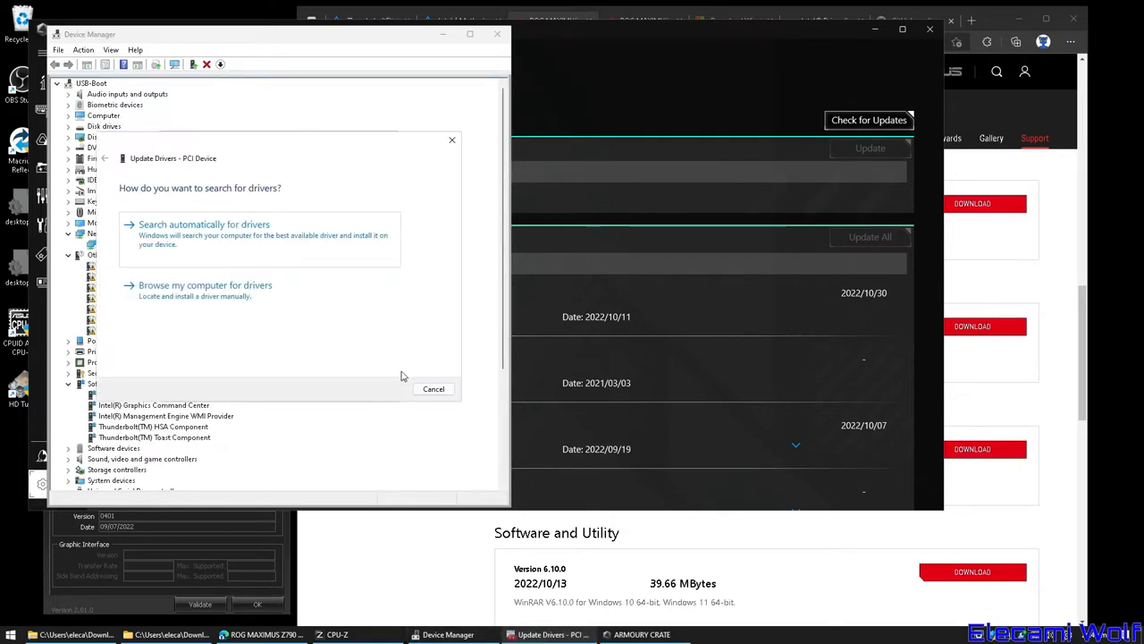
{"action": "left_click", "coordinate": [204, 224]}
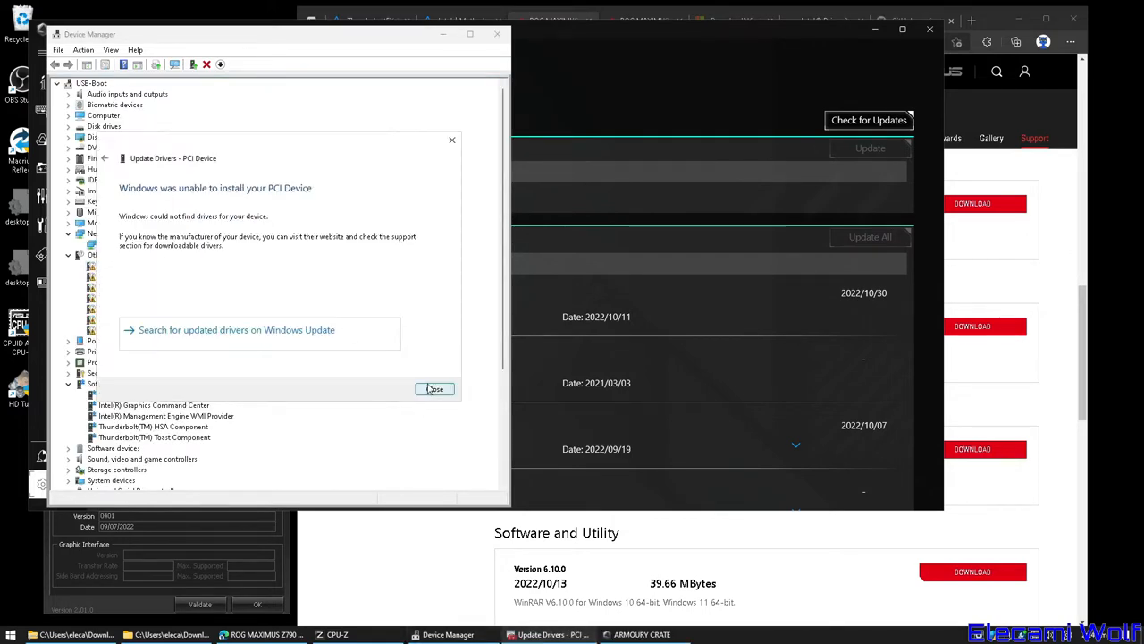
Dismiss the failed driver search and close the PCI Device properties and Device Manager.
{"action": "left_click", "coordinate": [435, 388]}
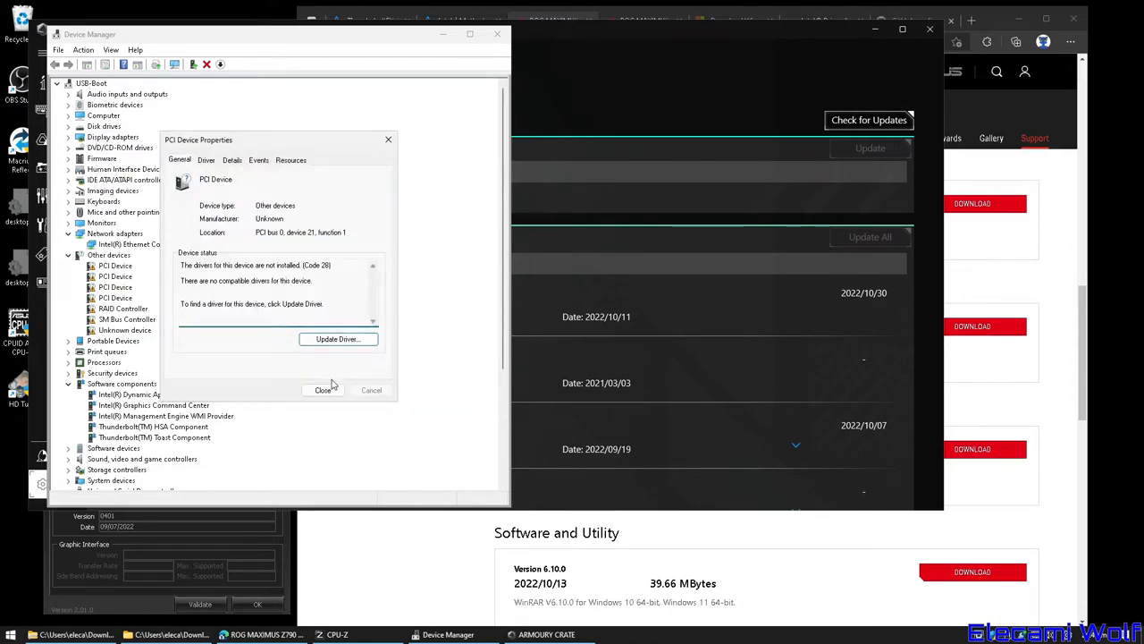
{"action": "left_click", "coordinate": [323, 389]}
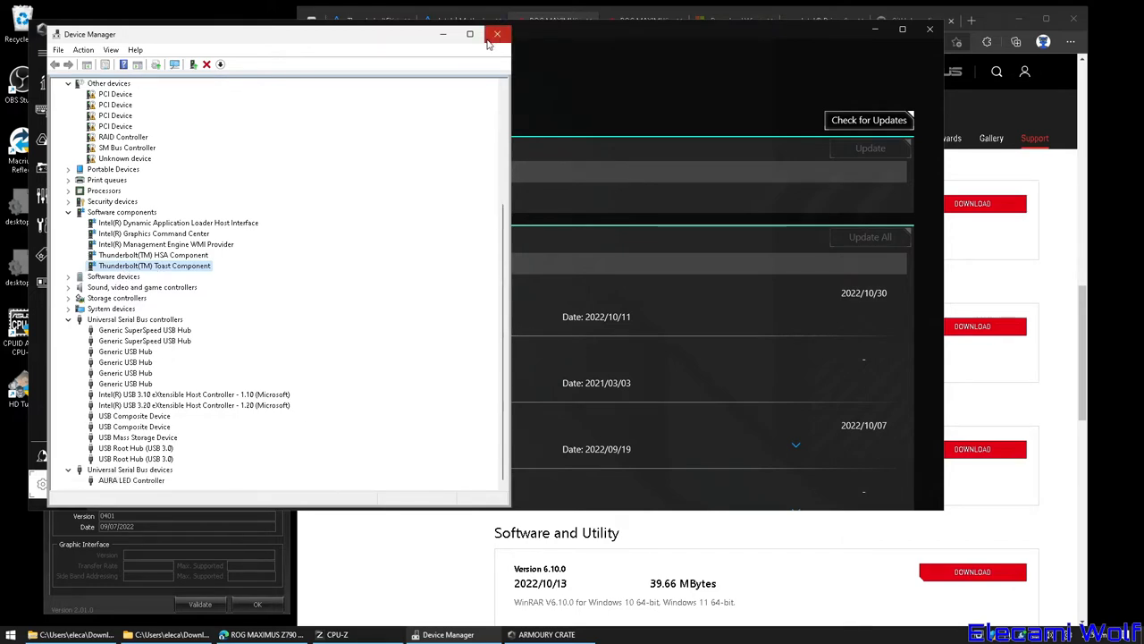
{"action": "left_click", "coordinate": [497, 34]}
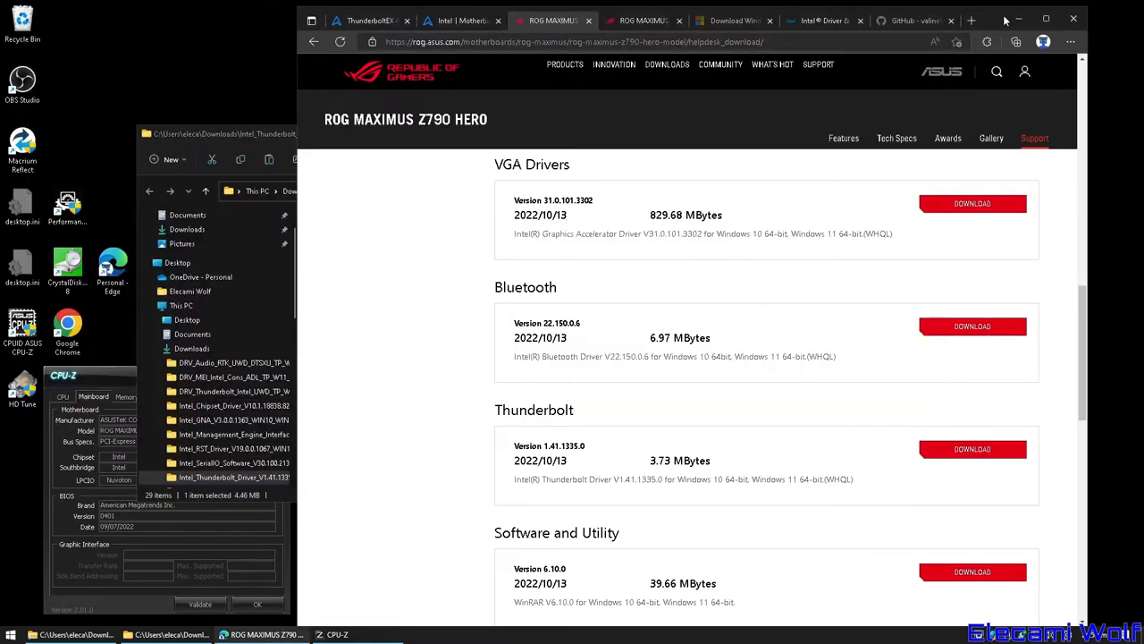
{"action": "mouse_move", "coordinate": [1074, 18]}
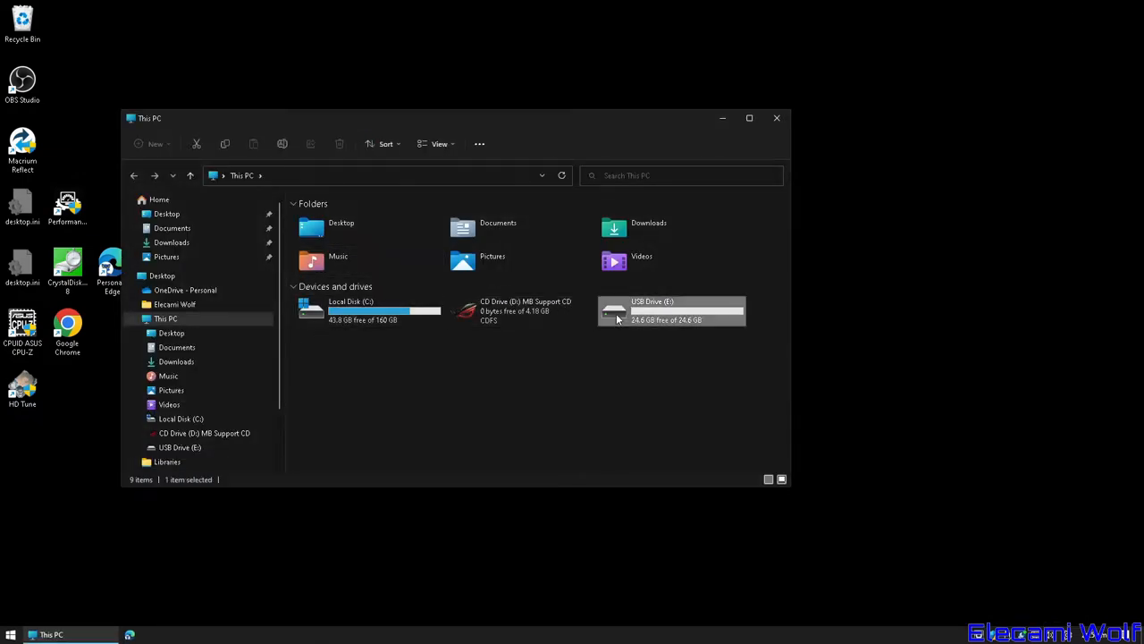
Confirm MZ790H.CAP is on USB Drive (E:), then close the drive window.
{"action": "double_click", "coordinate": [671, 310]}
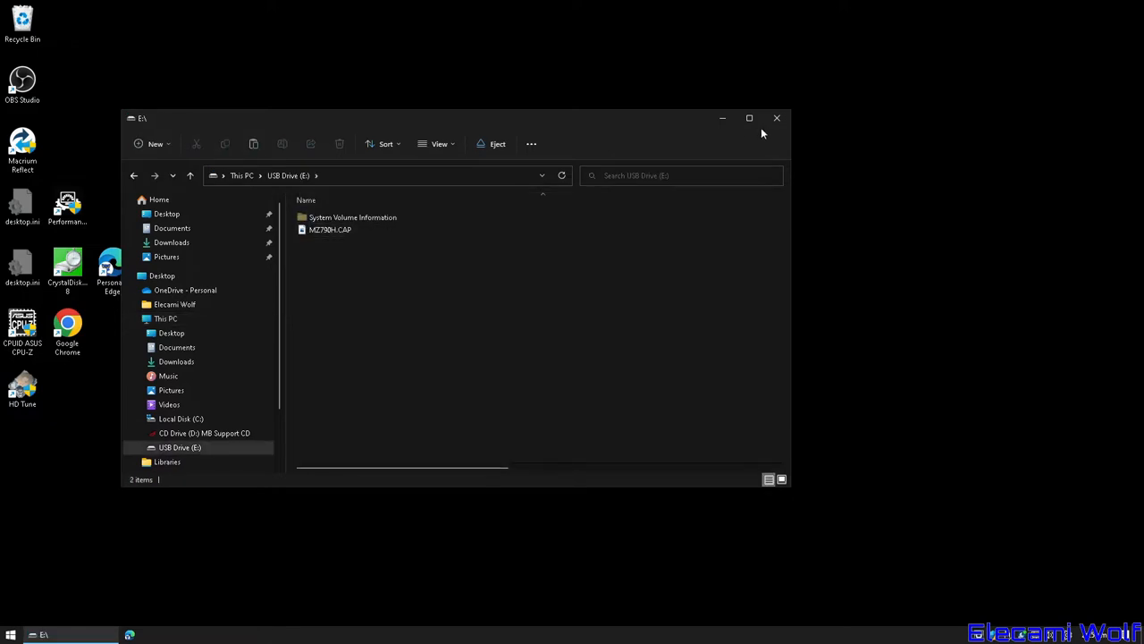
{"action": "left_click", "coordinate": [776, 117]}
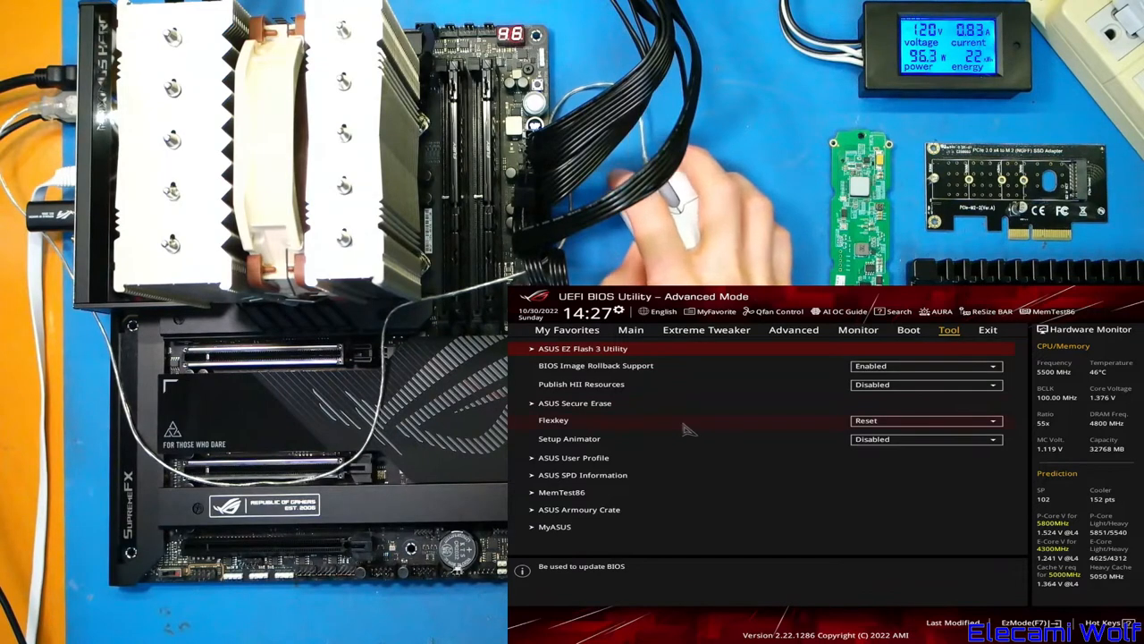
{"action": "mouse_move", "coordinate": [760, 421]}
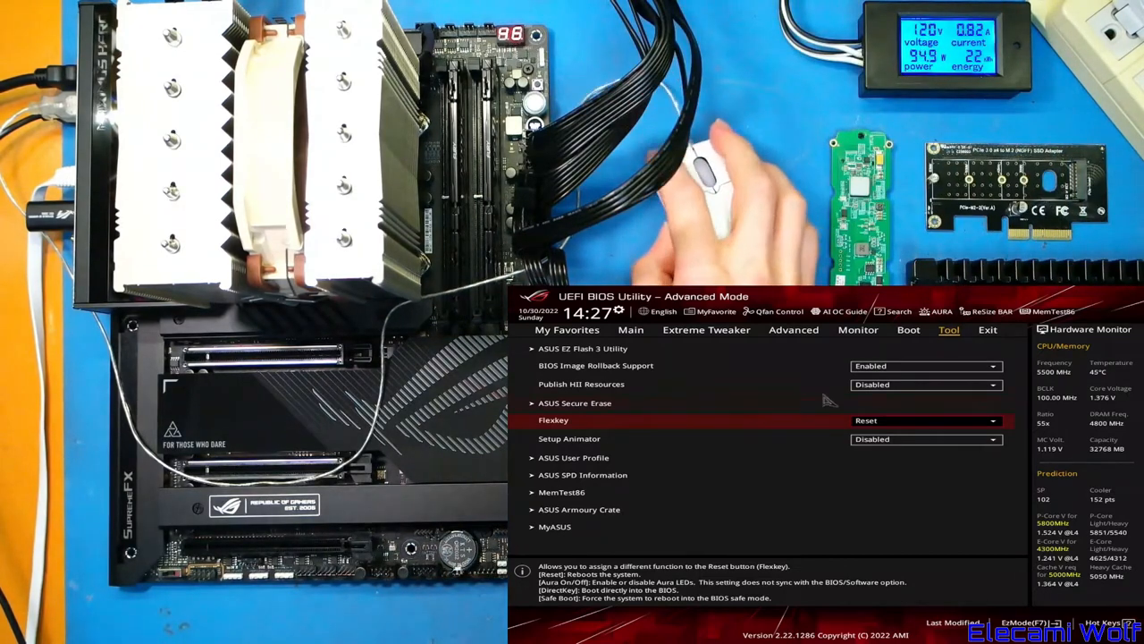
Flash BIOS version 0502 from MZ790H.CAP using ASUS EZ Flash 3.
{"action": "left_click", "coordinate": [582, 347]}
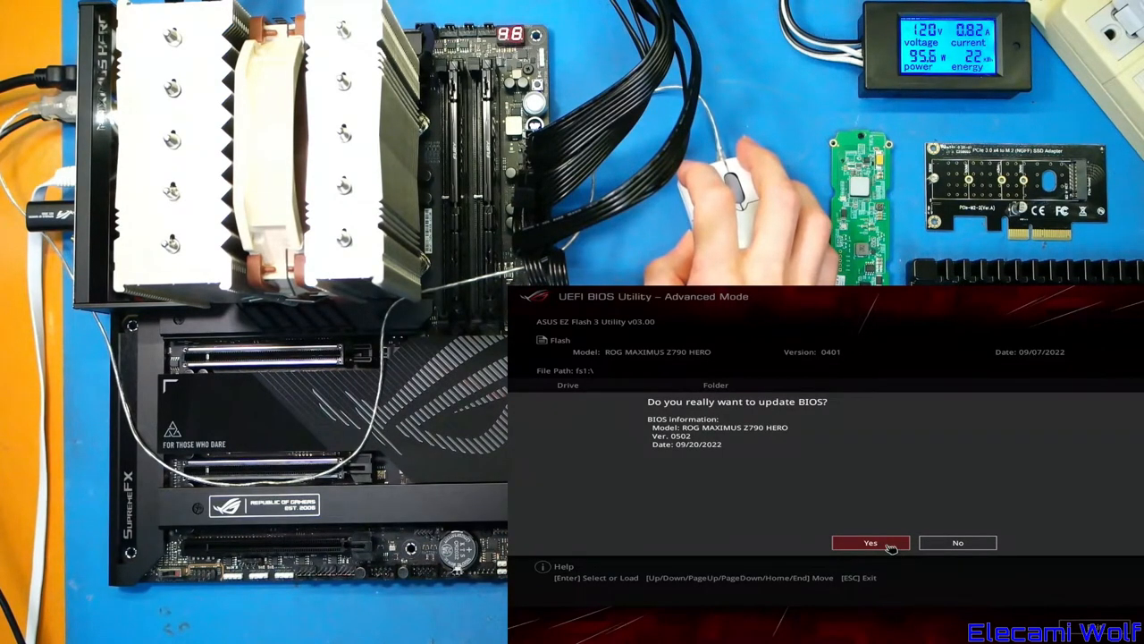
{"action": "left_click", "coordinate": [870, 542]}
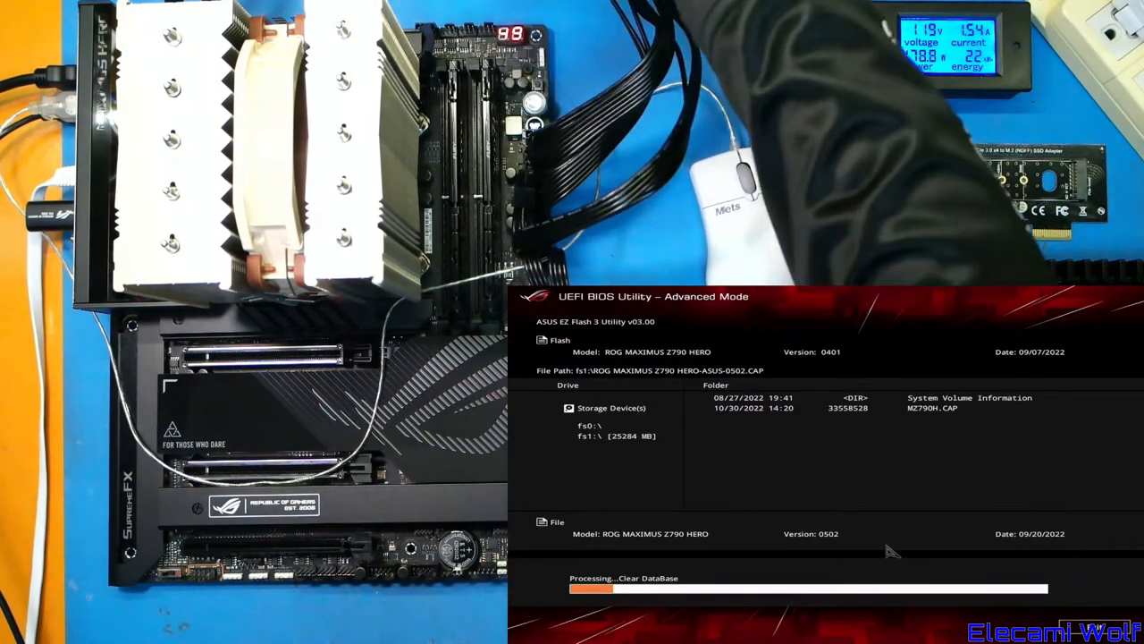